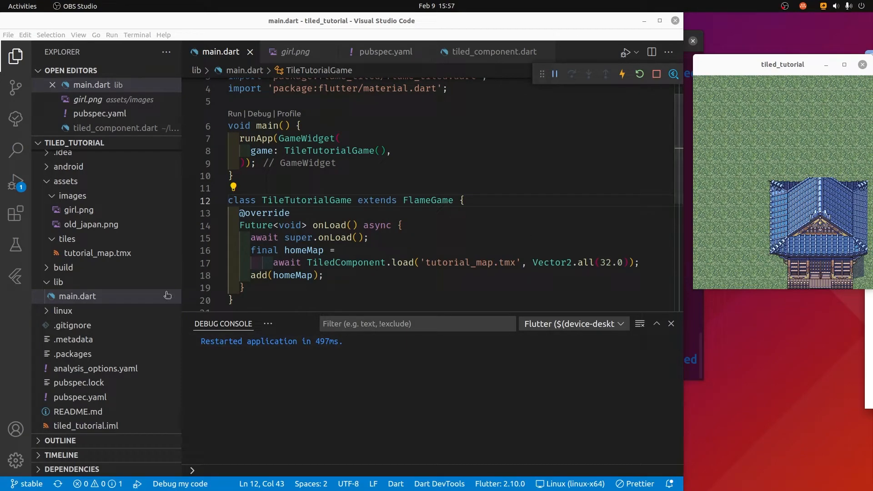
# Preview girl.png, then declare a 'late SpriteComponent girl;' field in the game class.
pyautogui.click(79, 210)
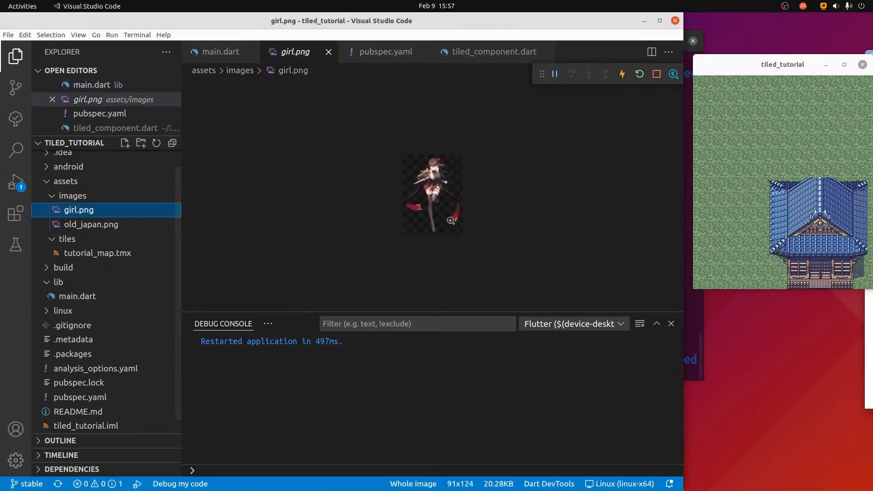
pyautogui.click(220, 51)
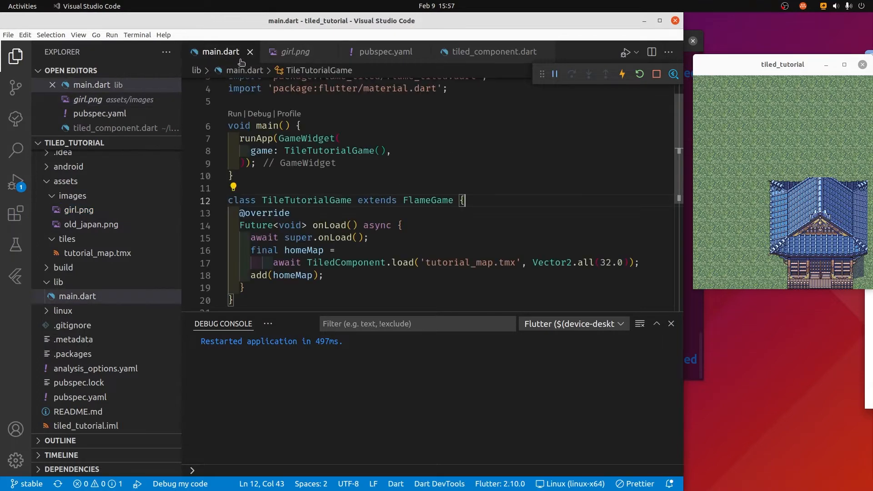
pyautogui.click(472, 164)
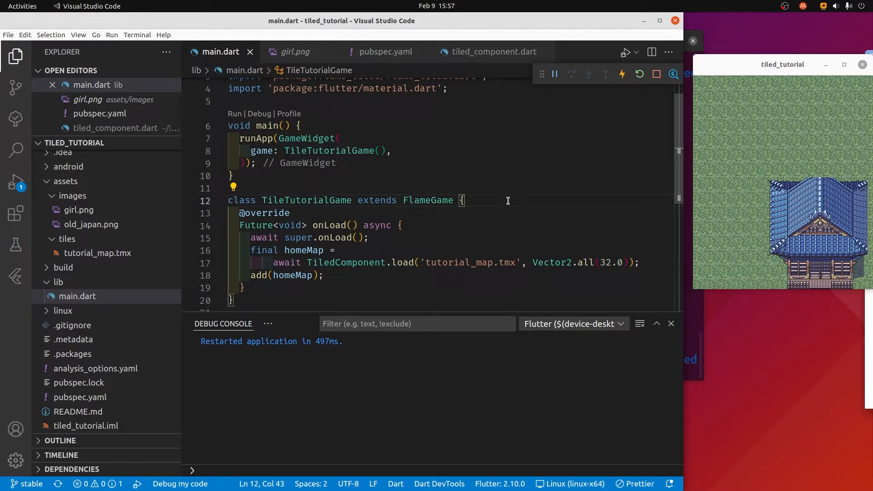
pyautogui.press('Return')
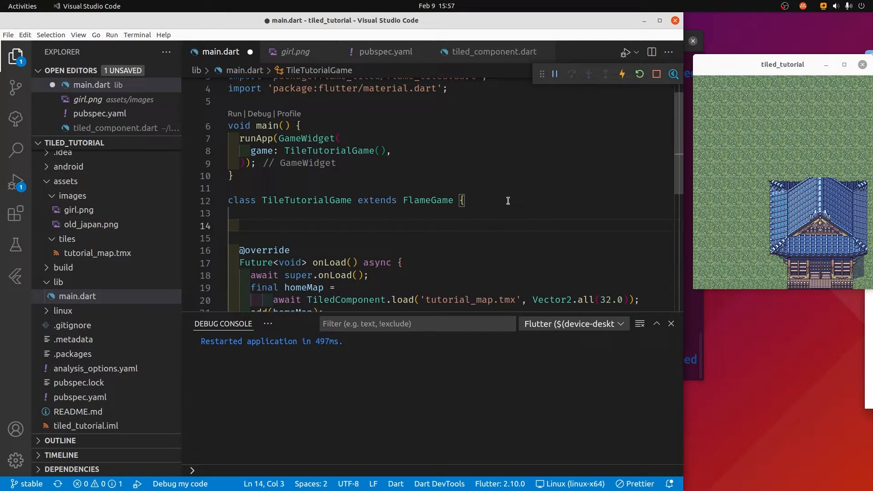
pyautogui.write('late Spr')
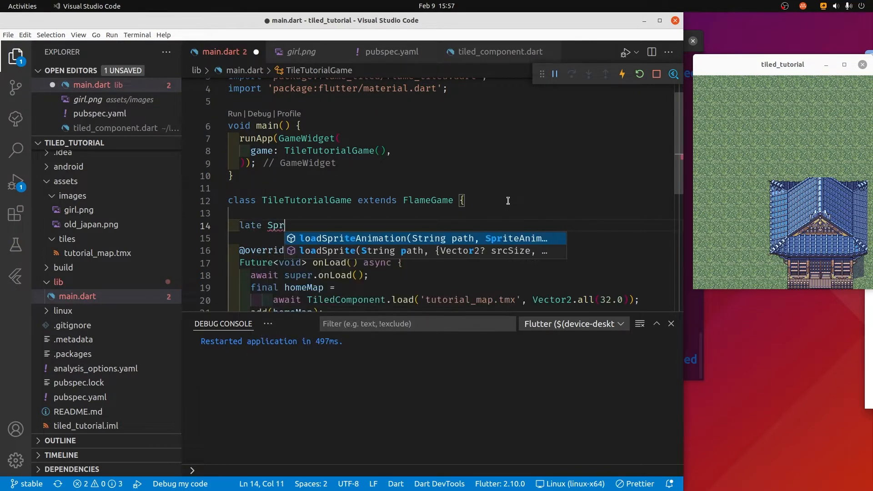
pyautogui.write('iteComponent girl;')
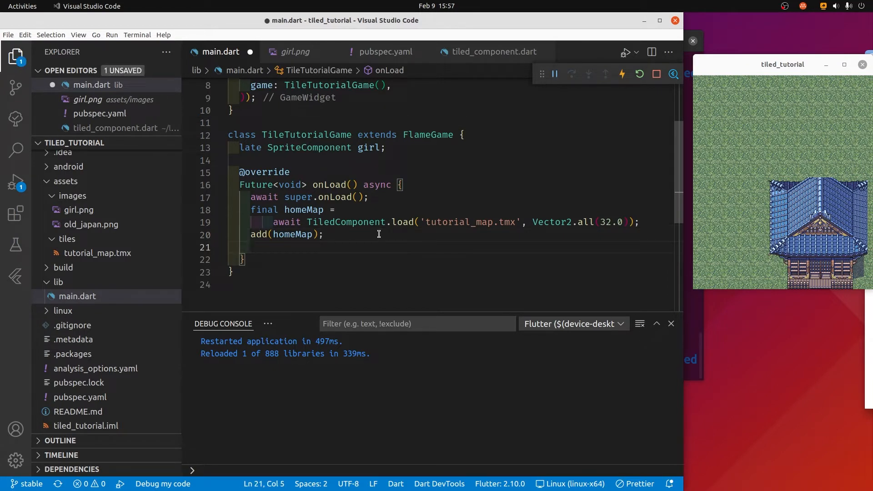
# In onLoad, create girl as a SpriteComponent whose sprite loads 'girl.png'.
pyautogui.write('girl = Spri')
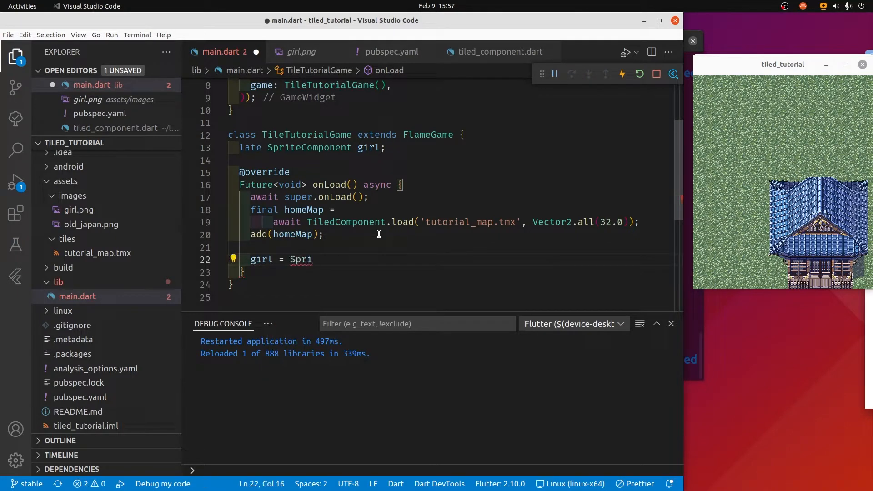
pyautogui.write('teComponent(')
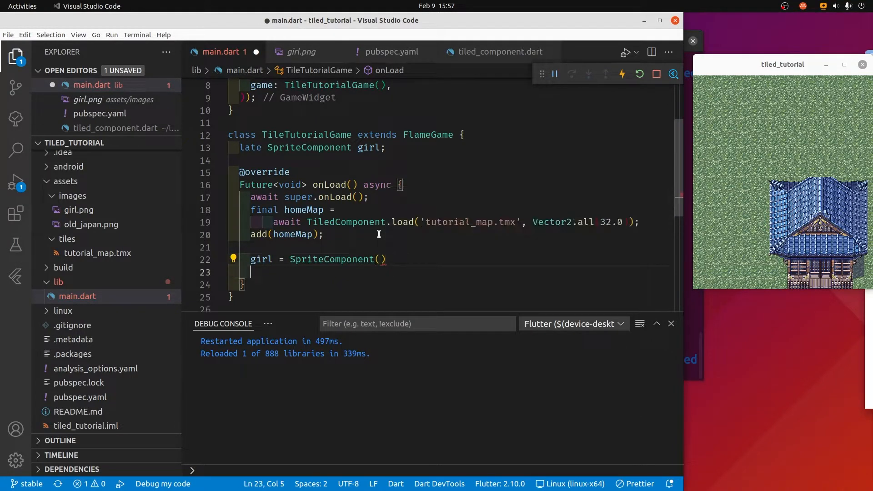
pyautogui.write('..sprite')
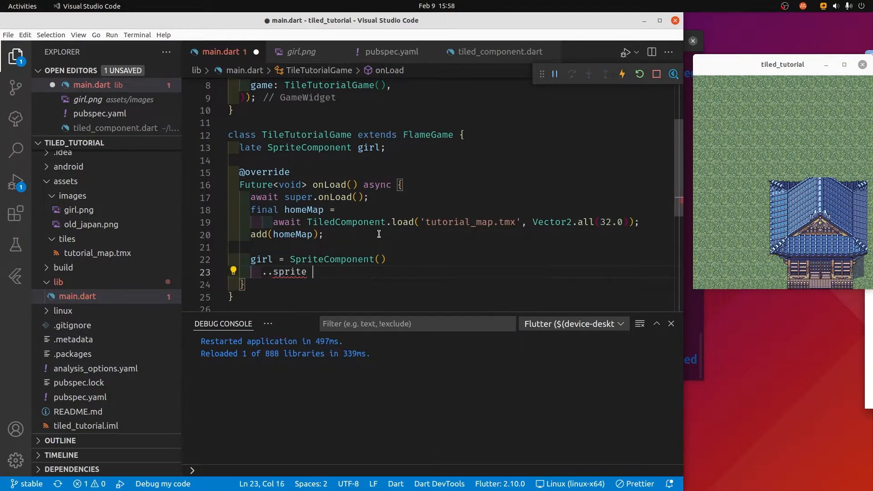
pyautogui.write('= lo')
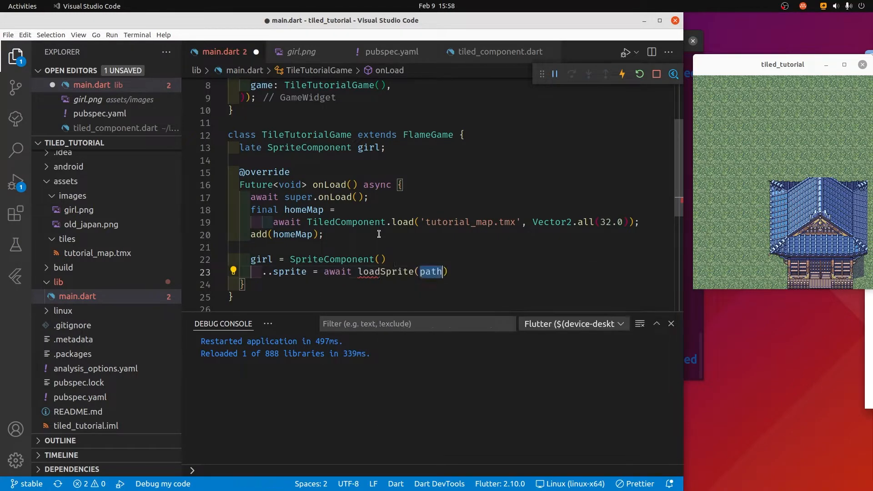
pyautogui.write("''")
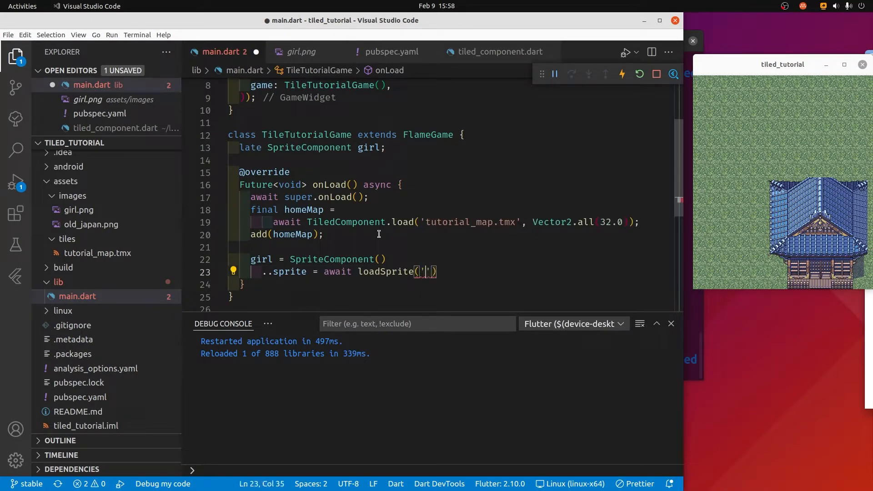
pyautogui.write('girl')
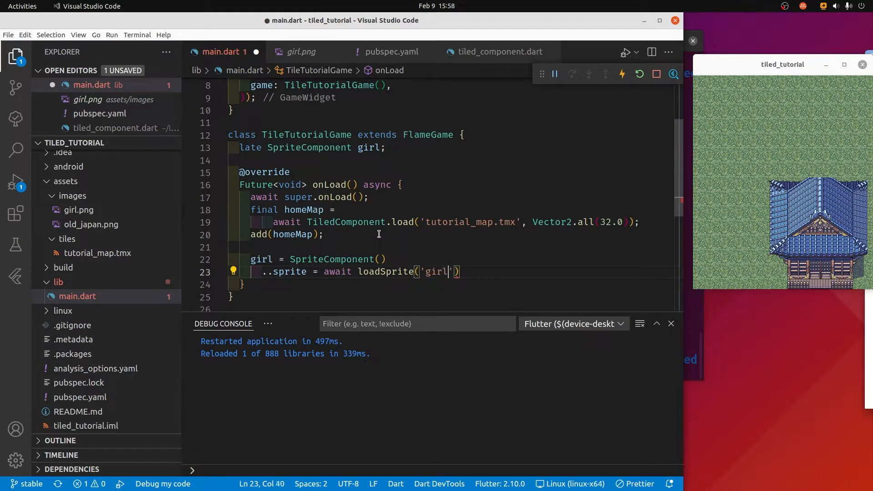
pyautogui.write('.png')
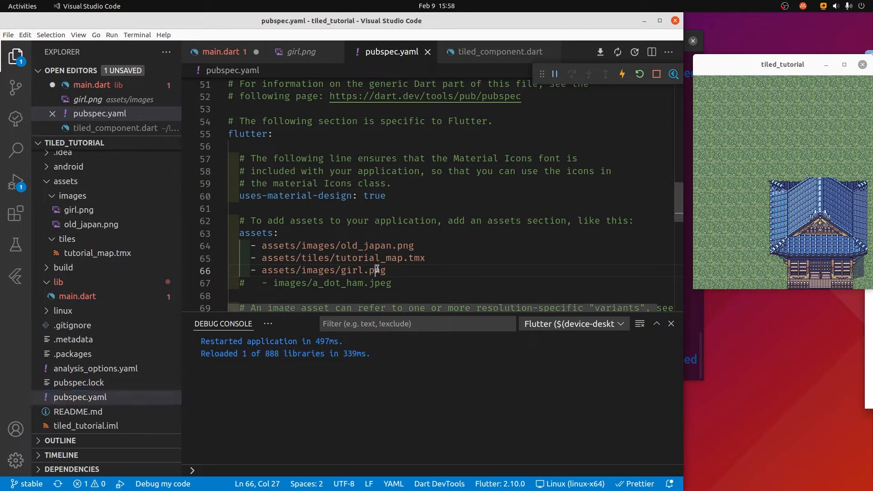
# Back in main.dart, add '..size = Vector2(x, y)' to the girl component.
pyautogui.click(78, 296)
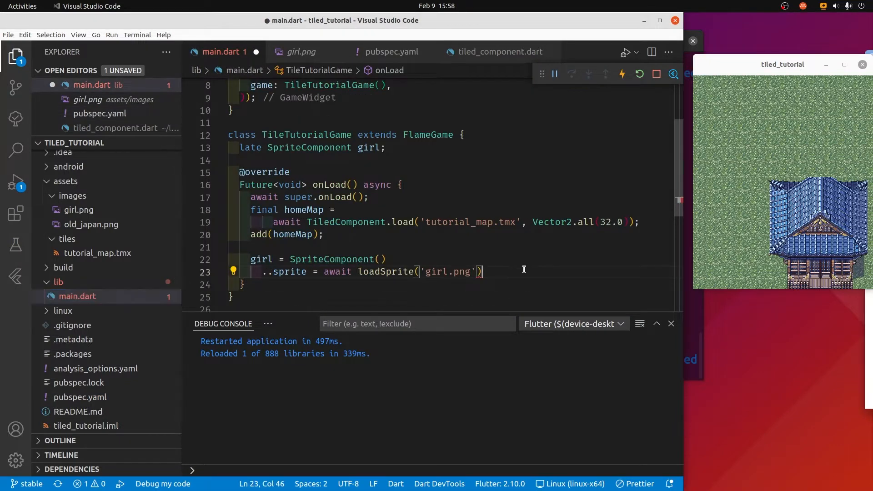
pyautogui.write('..')
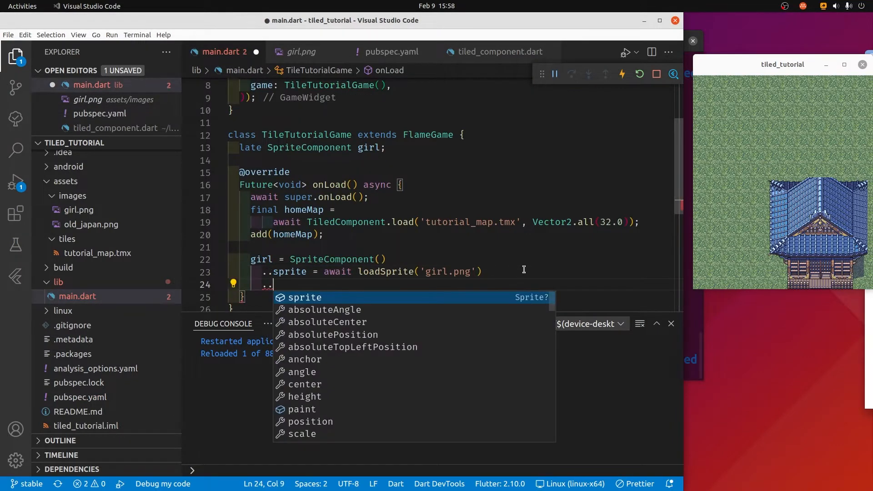
pyautogui.write('size =')
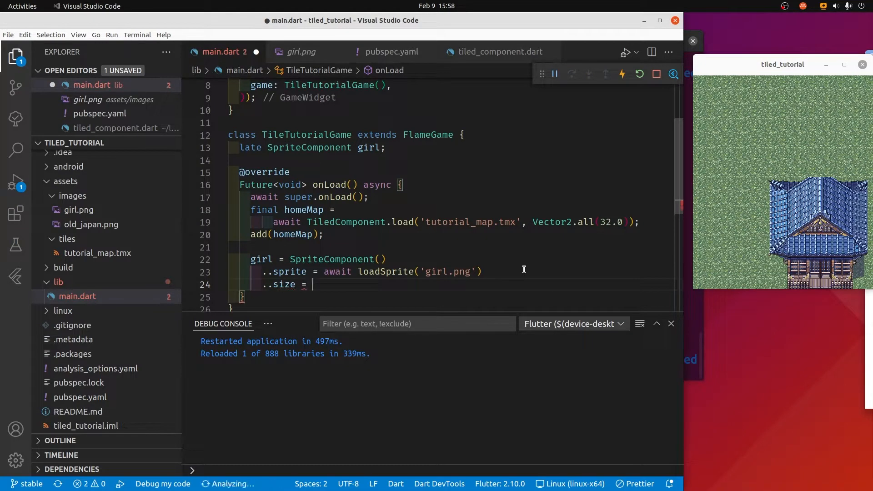
pyautogui.write('Vec')
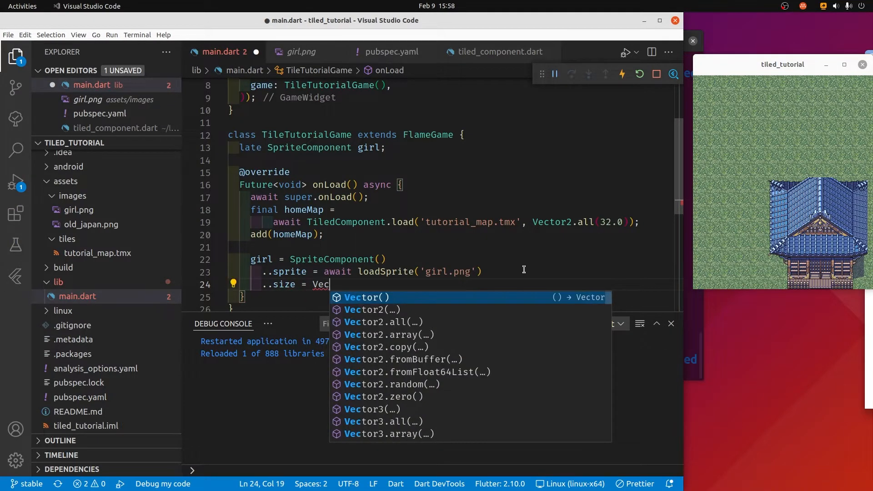
pyautogui.click(374, 309)
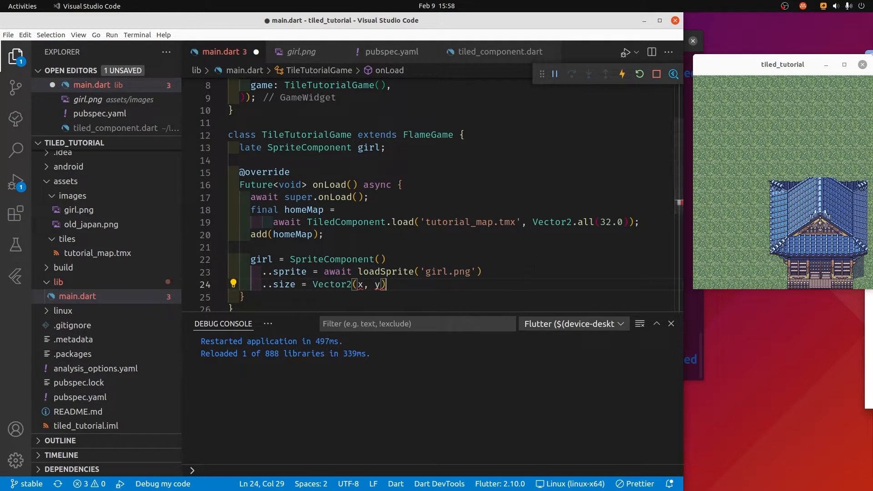
pyautogui.moveTo(462, 253)
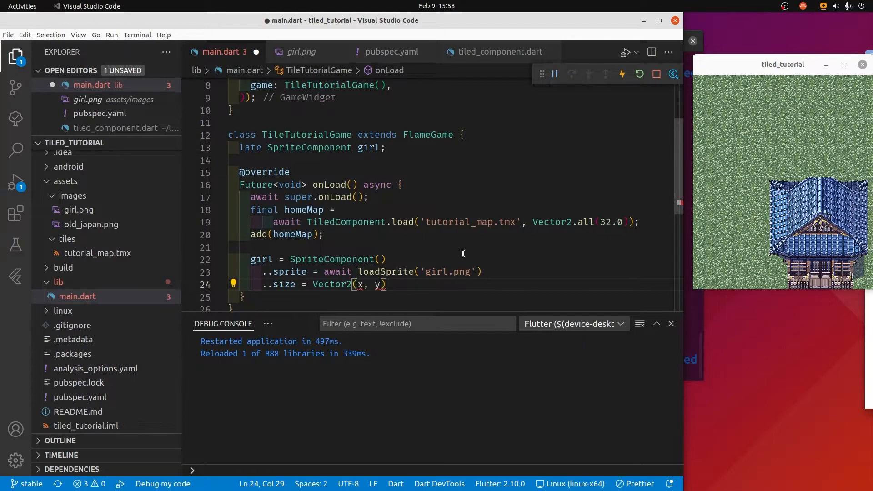
# Read girl.png's dimensions (91 × 124 pixels) from its Files Properties, then close it.
pyautogui.rightClick(540, 108)
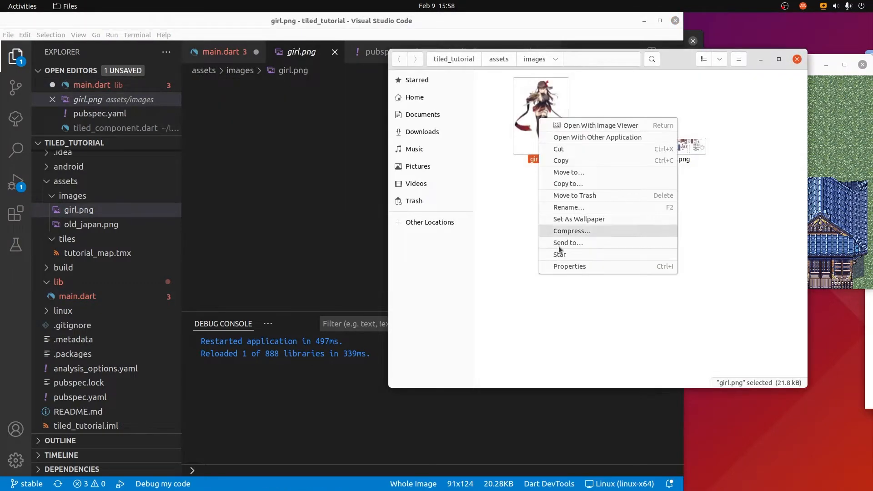
pyautogui.click(569, 266)
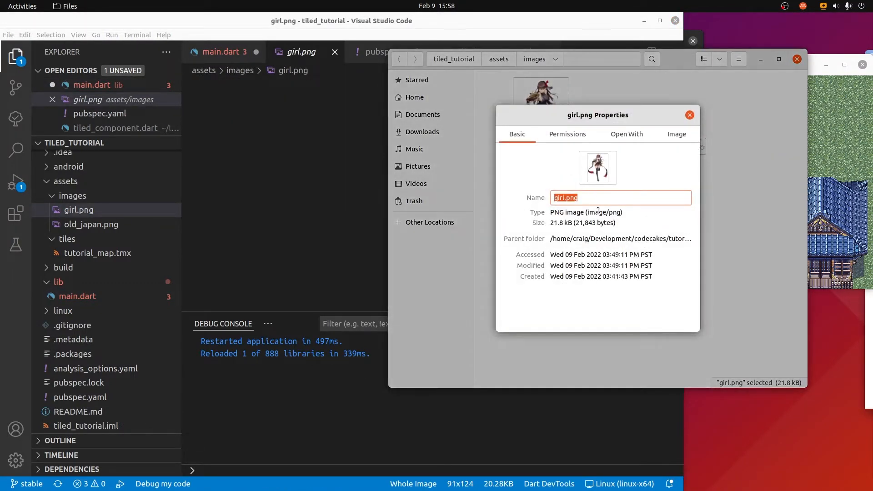
pyautogui.click(676, 134)
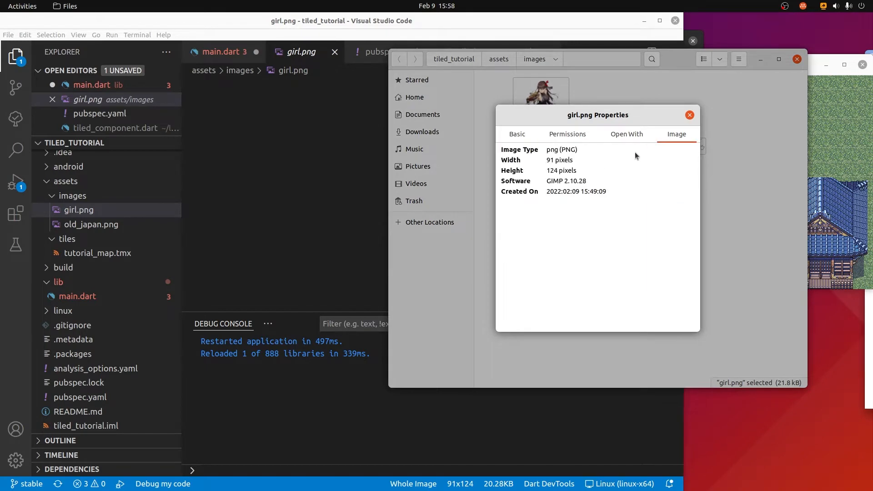
pyautogui.moveTo(689, 122)
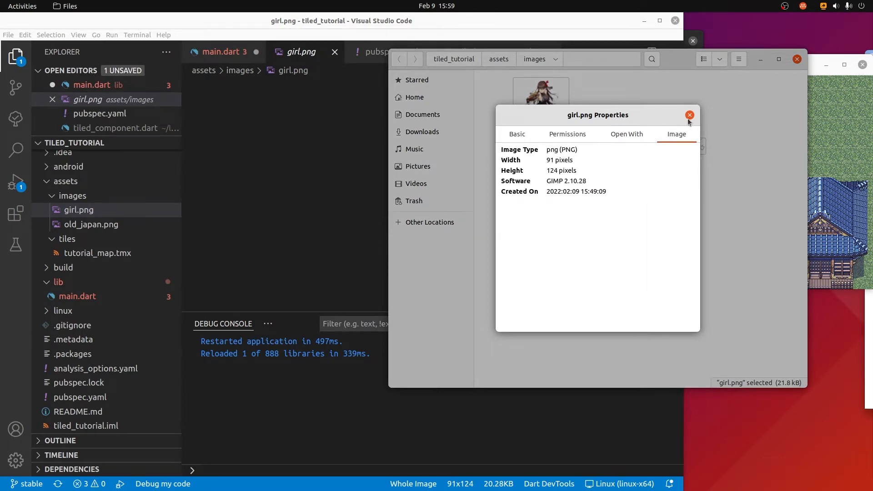
pyautogui.click(689, 115)
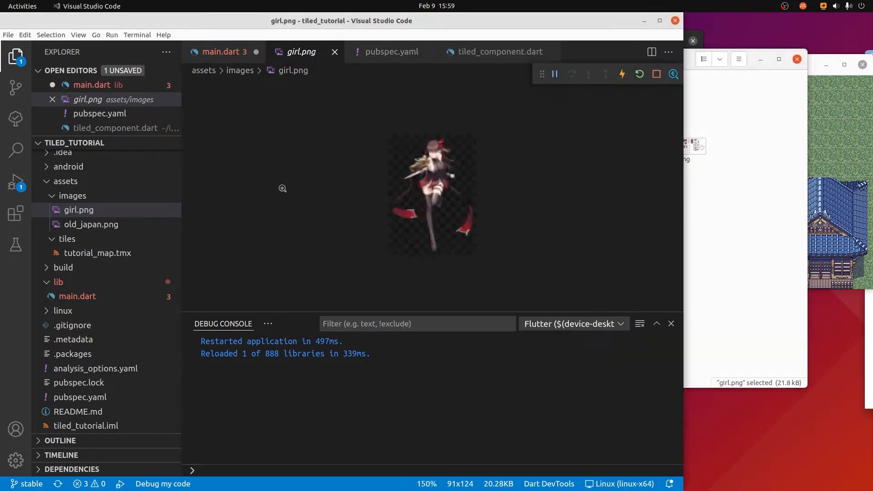
# Set the girl's size to Vector2(91, 124) and write add(girl) in onLoad.
pyautogui.click(221, 51)
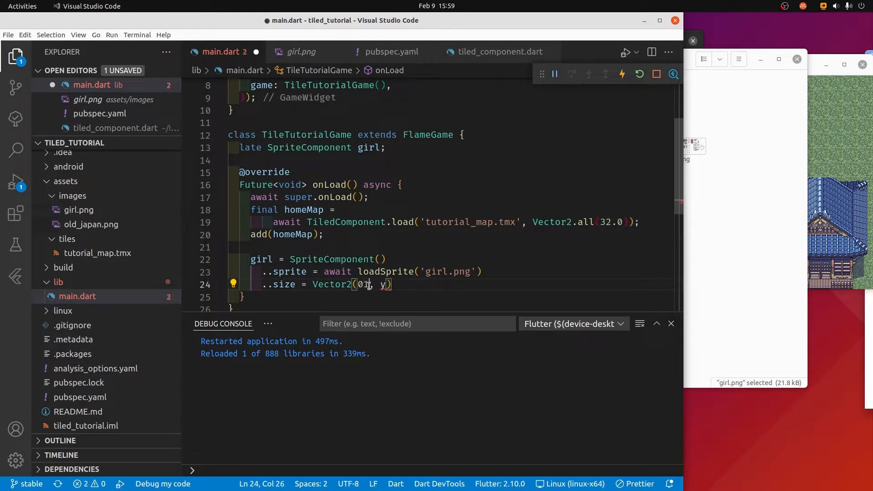
pyautogui.press('BackSpace')
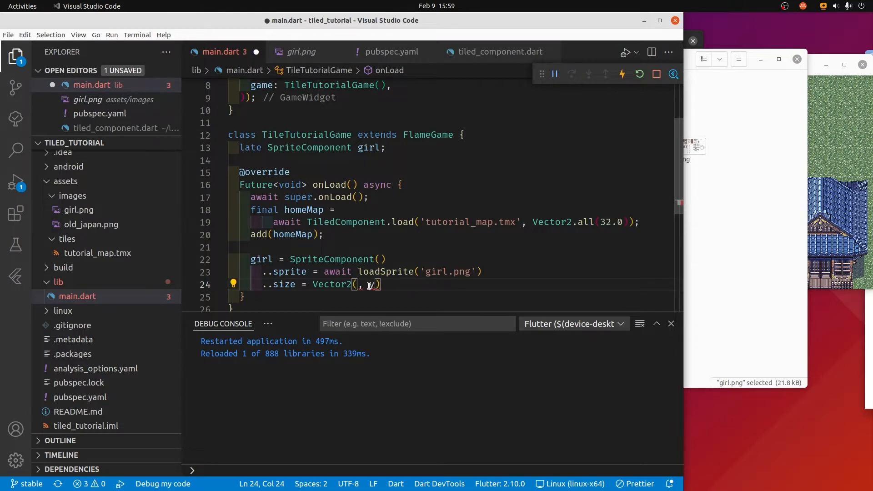
pyautogui.write('91')
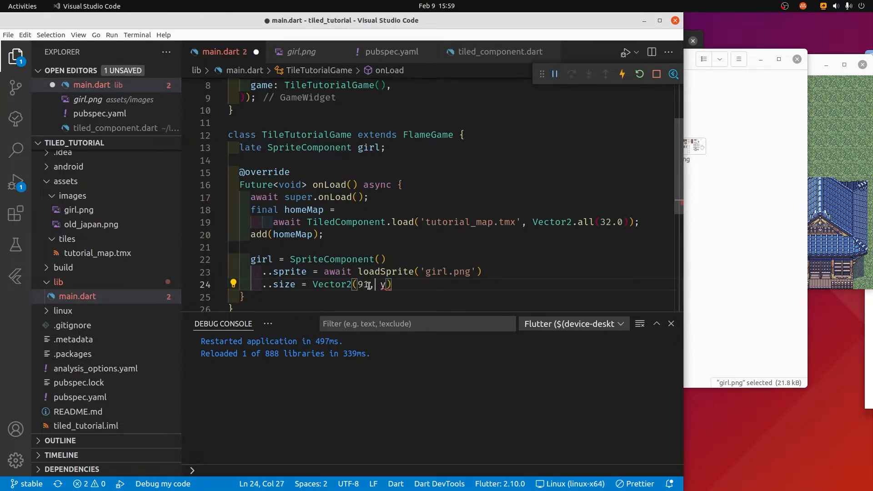
pyautogui.write('124')
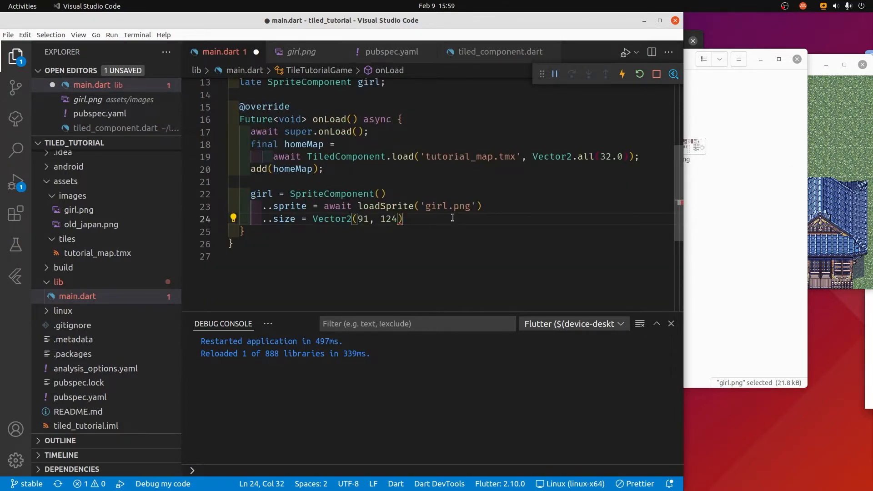
pyautogui.write(';')
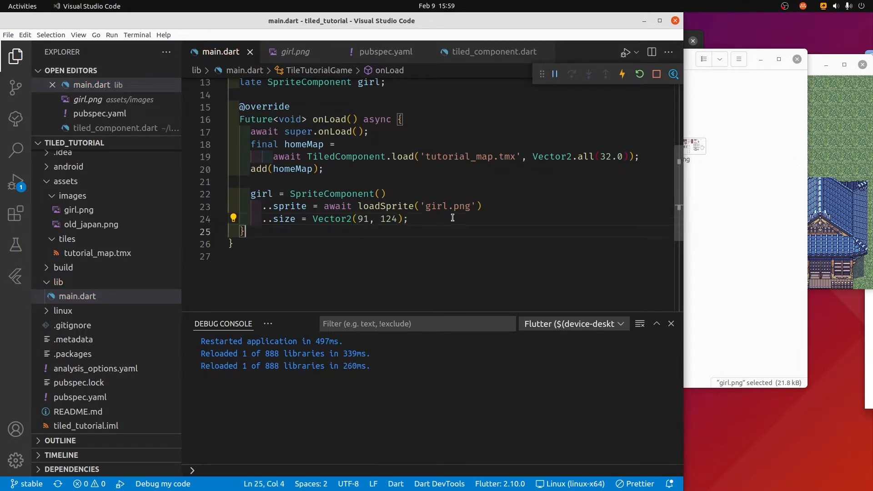
pyautogui.write('add(girl);')
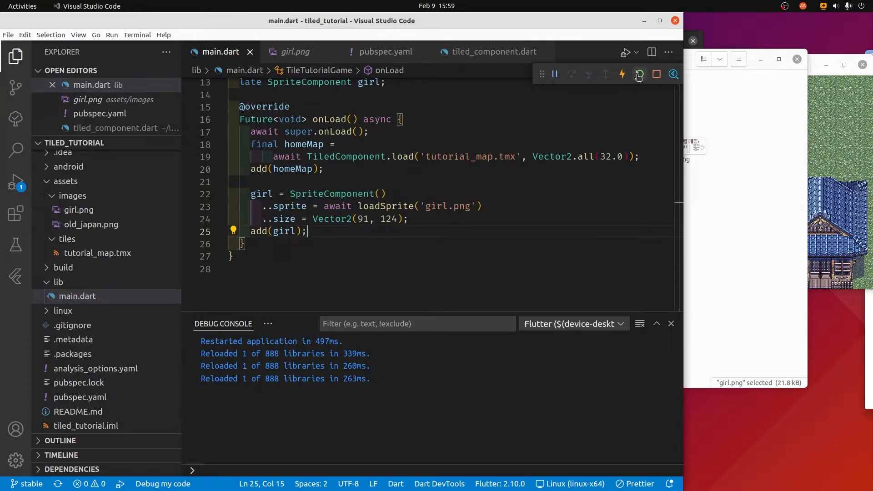
# Restart the game to show the girl over the map, then begin a camera statement.
pyautogui.click(639, 74)
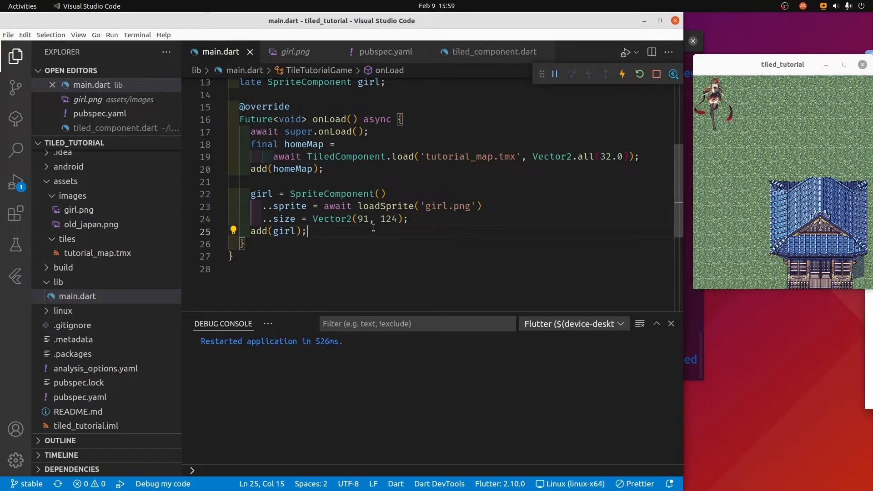
pyautogui.write('camera.')
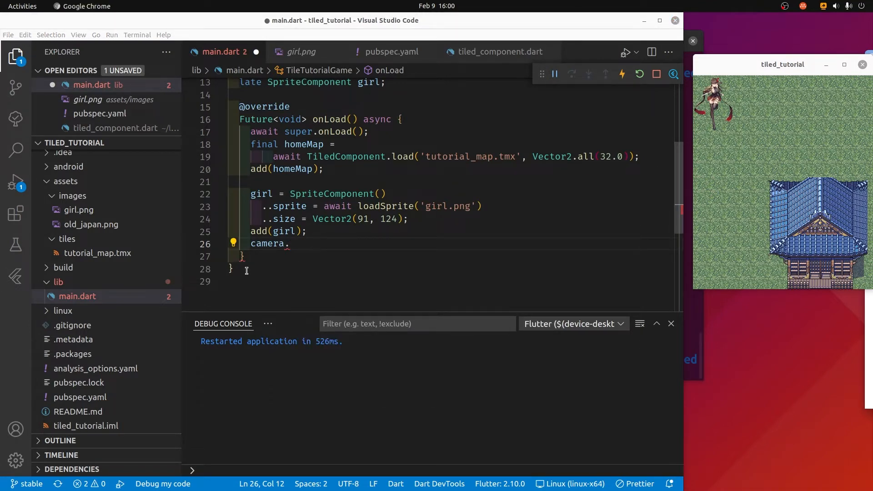
pyautogui.write('f')
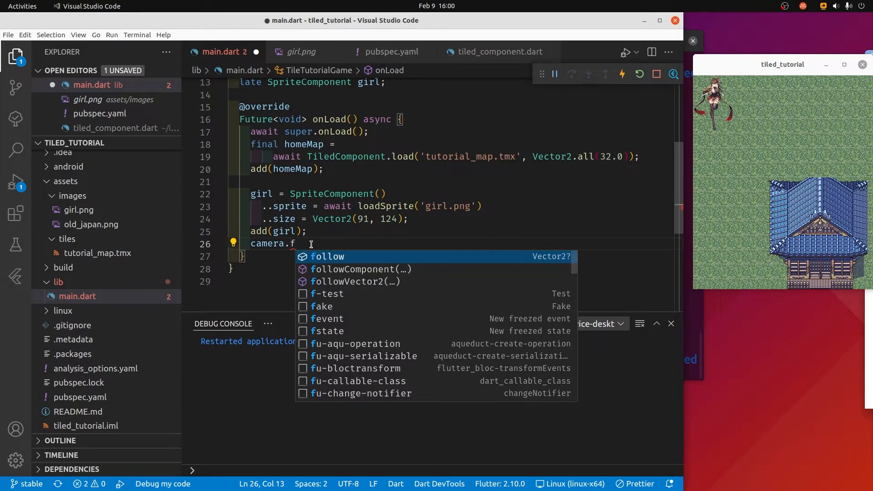
pyautogui.click(360, 269)
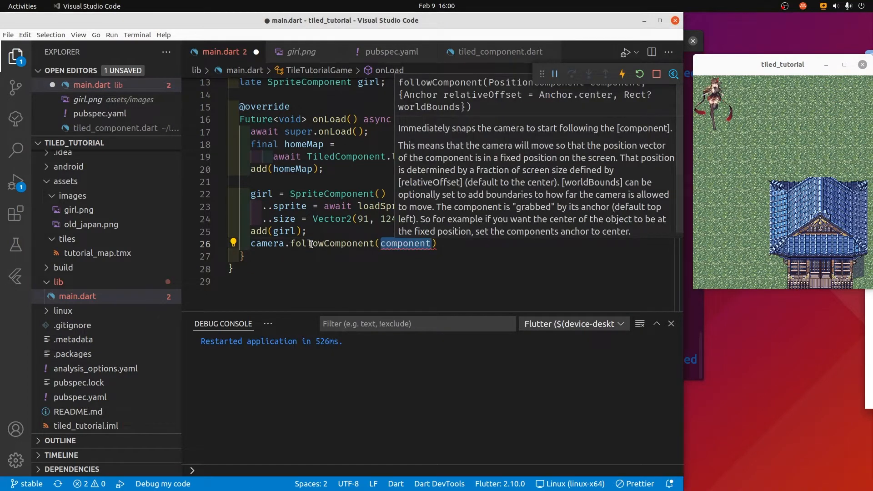
pyautogui.write('g')
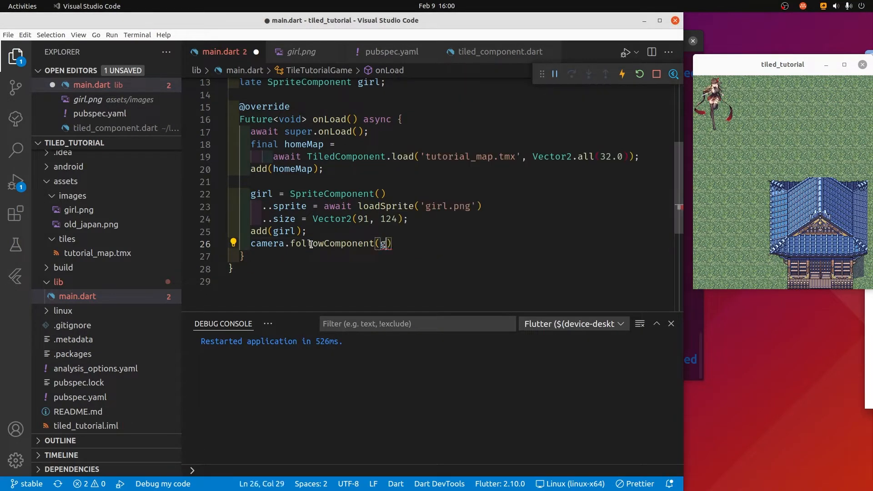
pyautogui.write('irl')
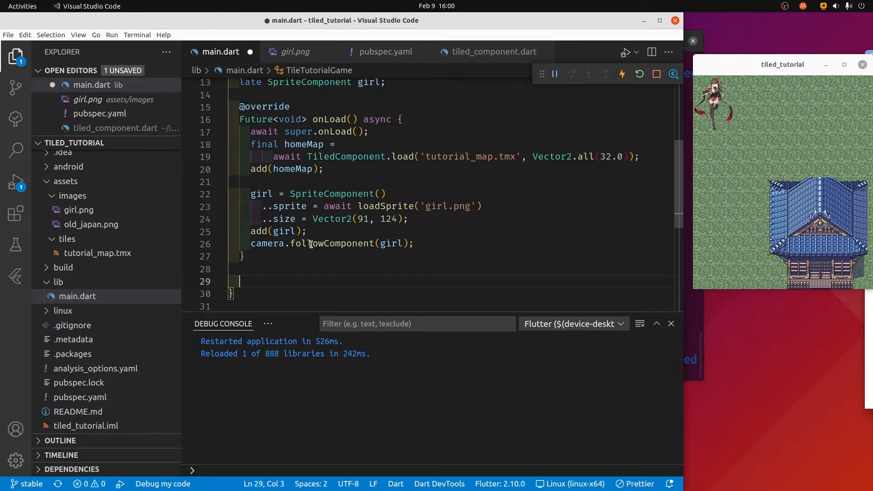
pyautogui.write('@override')
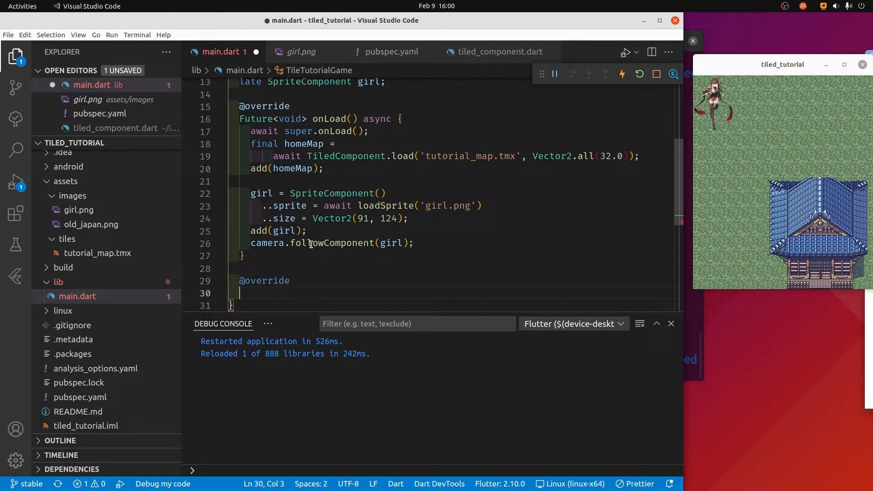
# Write update(double dt) moving the girl by Vector2.all(30 * dt), then restart the game.
pyautogui.write('void update(')
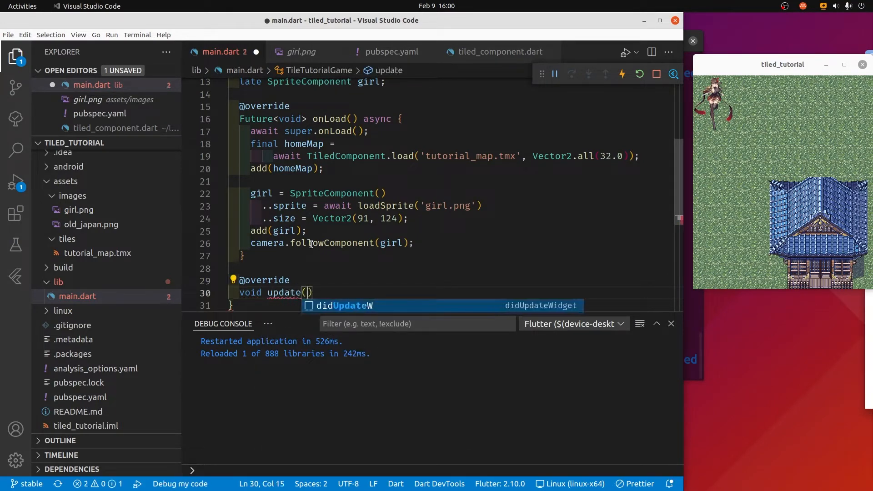
pyautogui.write('double dt')
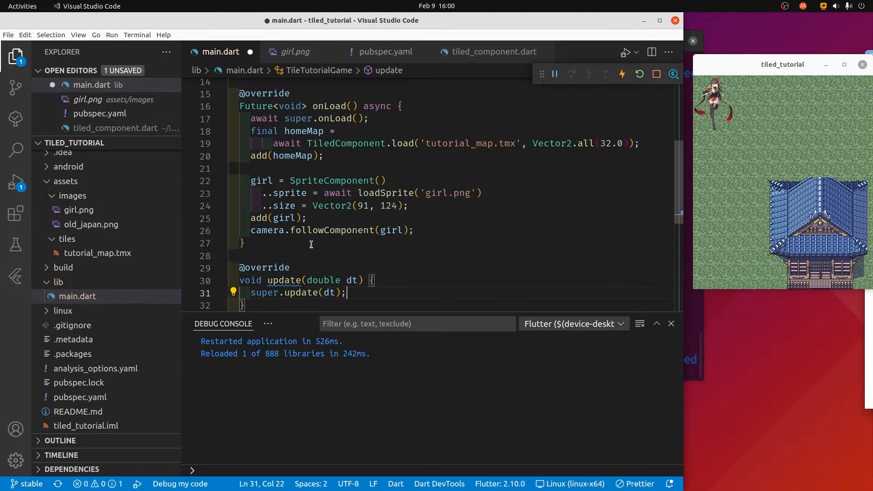
pyautogui.write('girl.position =')
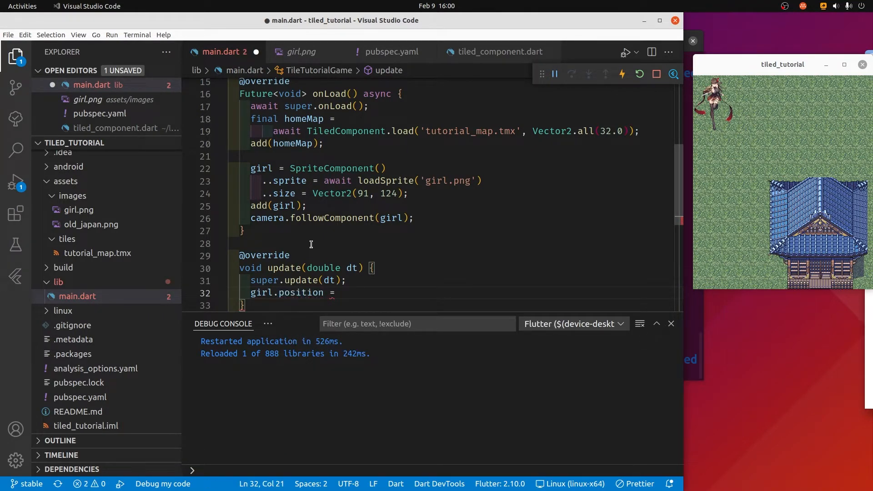
pyautogui.write('Vector2.all(30 * dt);')
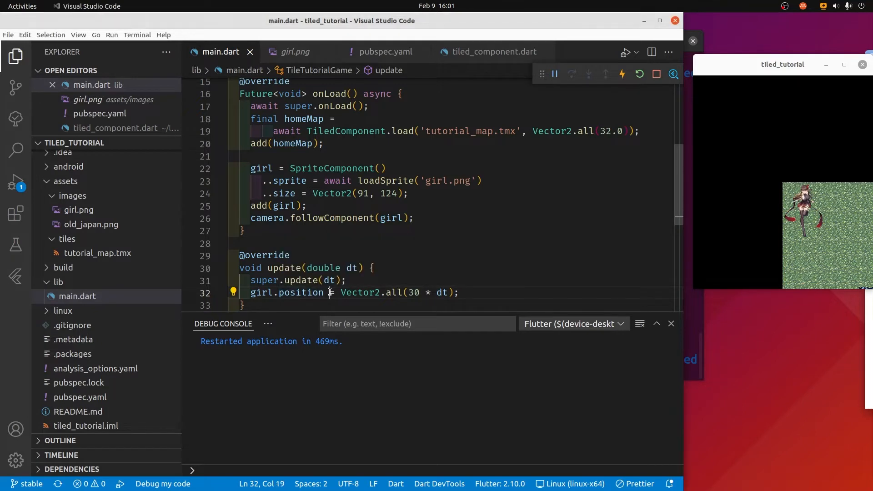
pyautogui.write('+')
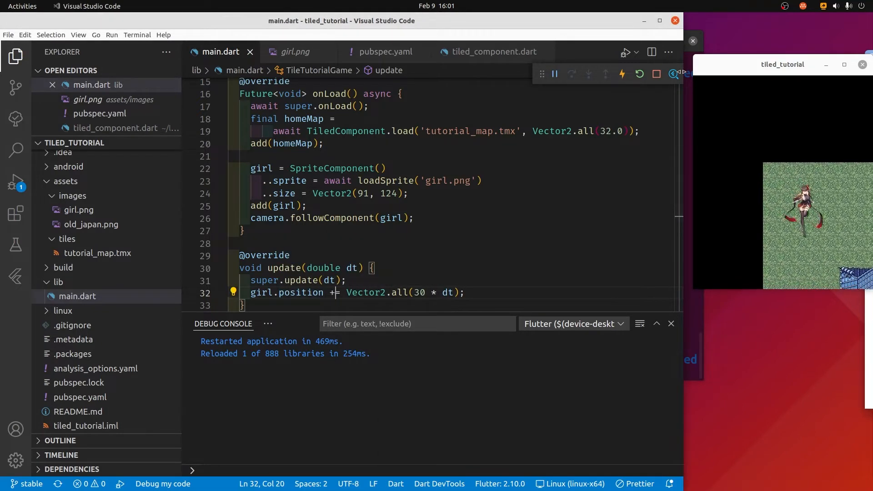
pyautogui.click(638, 74)
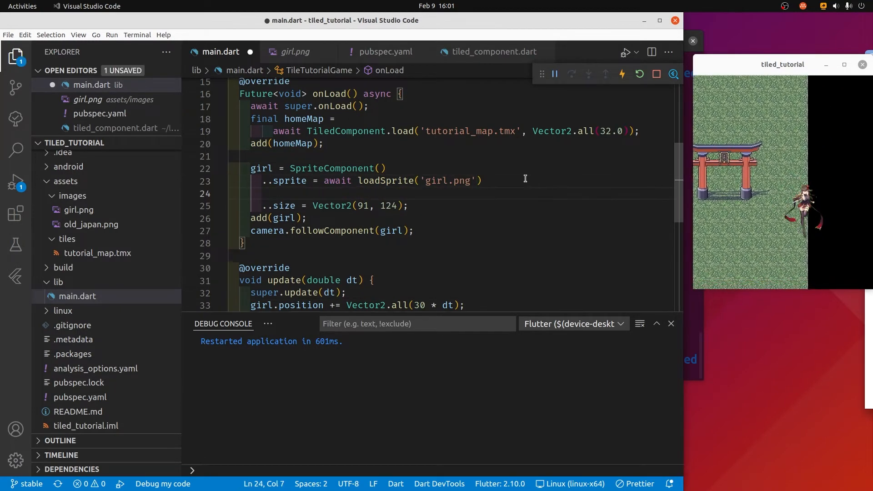
# Start the girl at position size / 2, format and save, and restart the game.
pyautogui.write('..position')
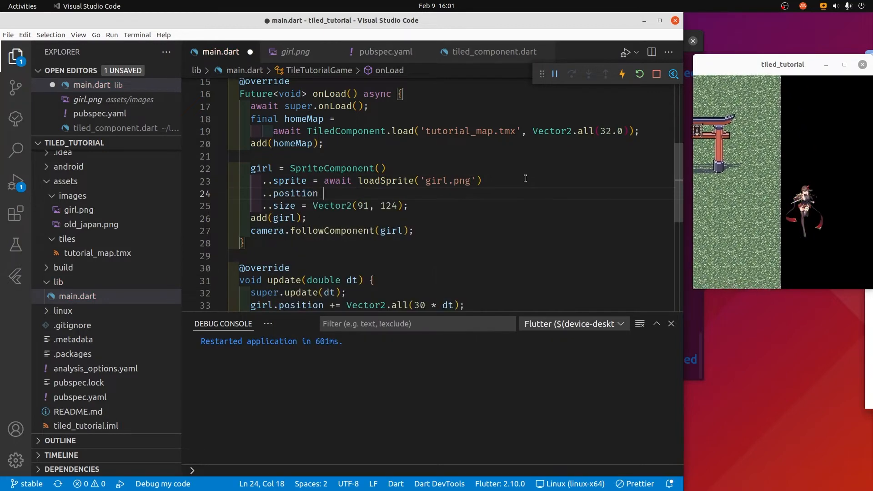
pyautogui.write('=')
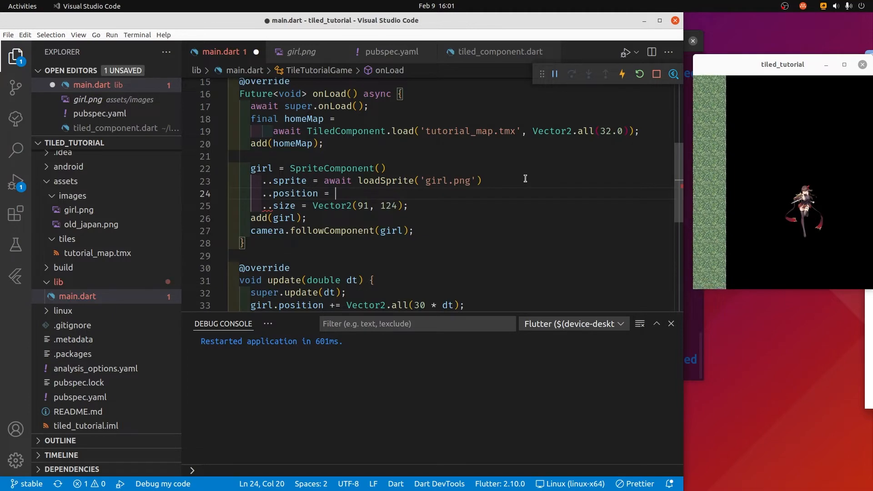
pyautogui.write('5,')
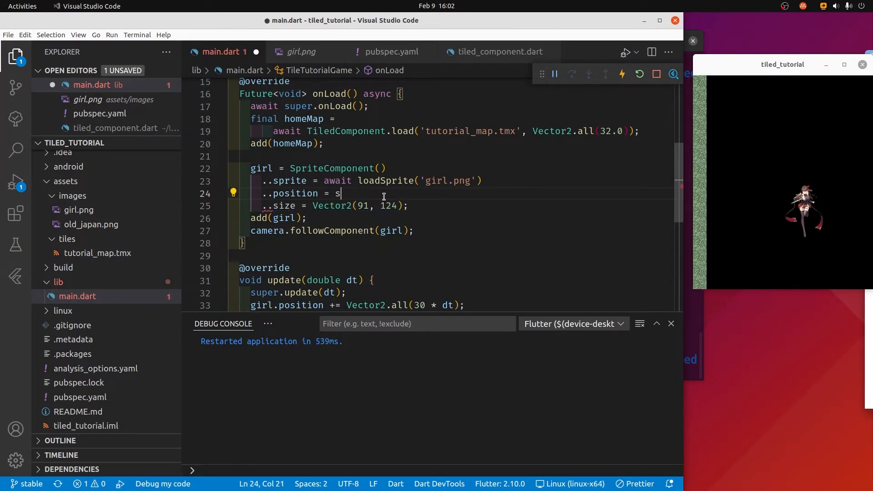
pyautogui.write('ize/2')
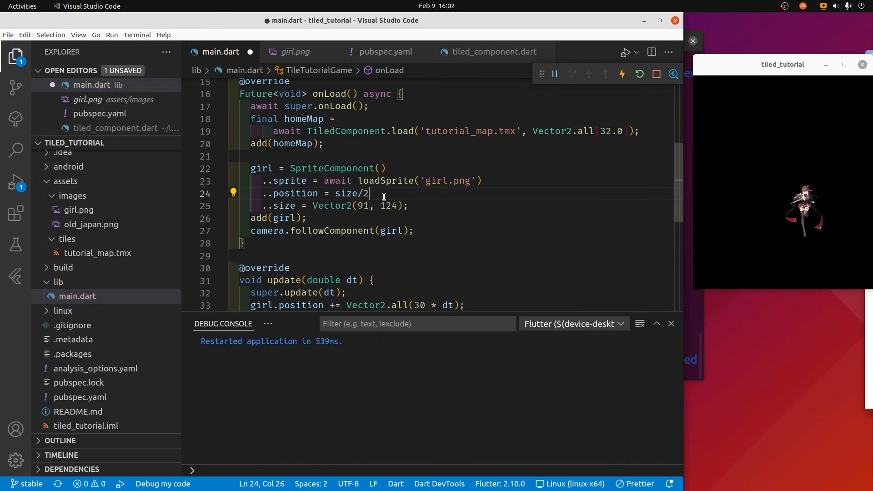
pyautogui.press('ctrl+s')
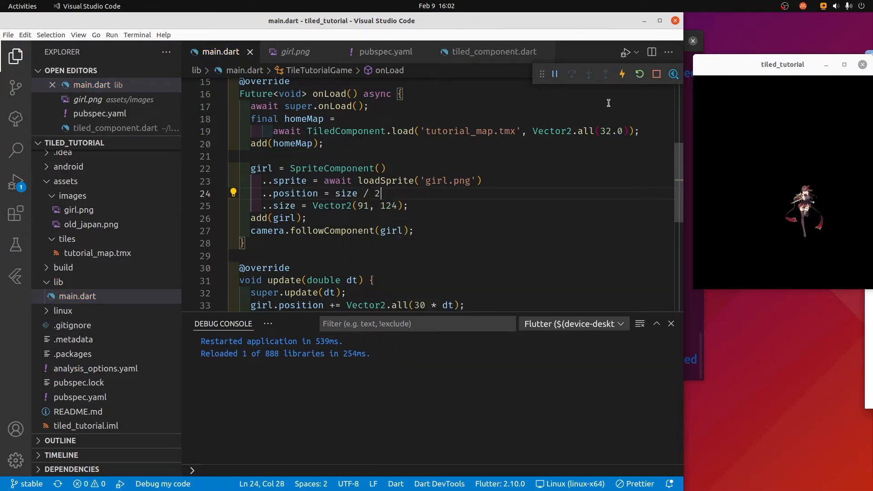
pyautogui.click(639, 74)
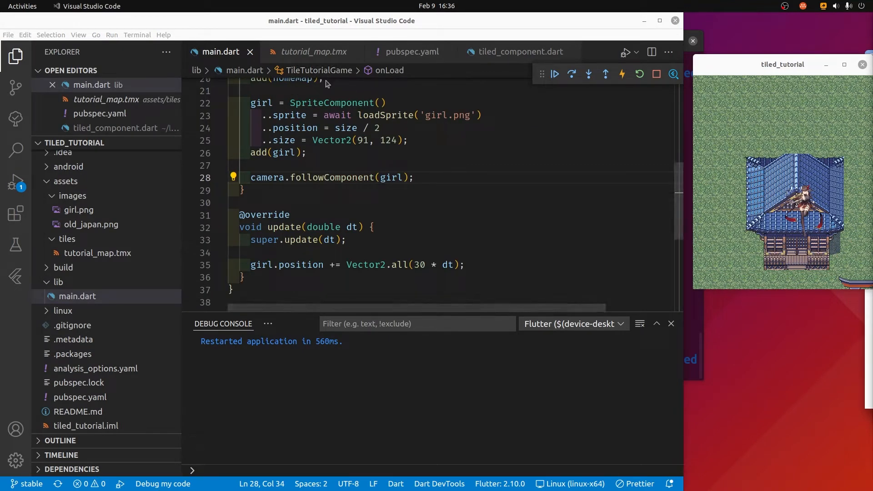
# Restart the game twice, pause it, and place the cursor after add(girl);.
pyautogui.click(639, 74)
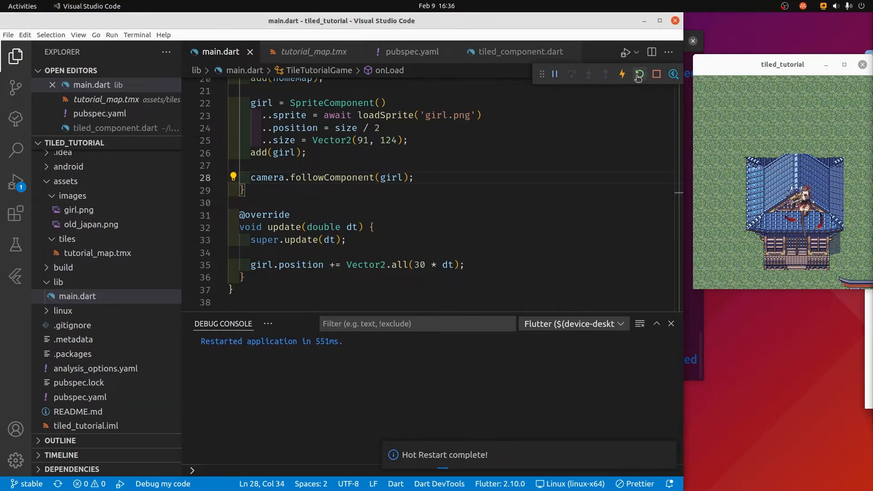
pyautogui.click(638, 74)
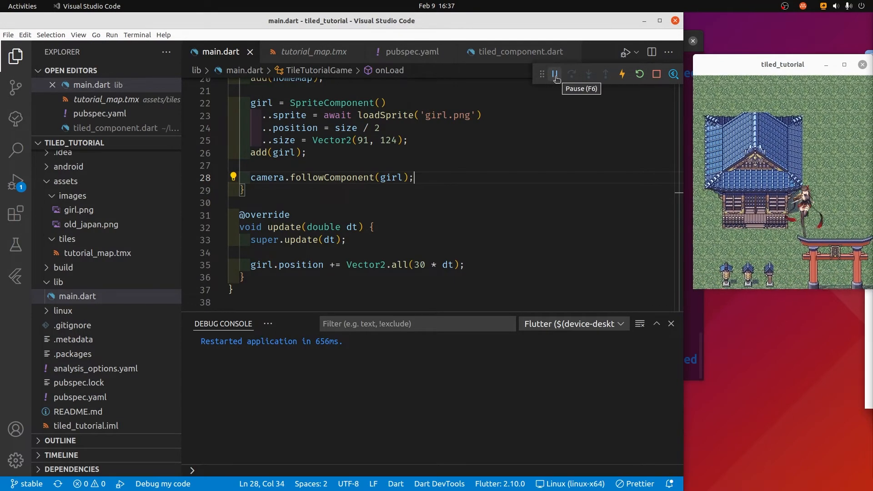
pyautogui.click(554, 74)
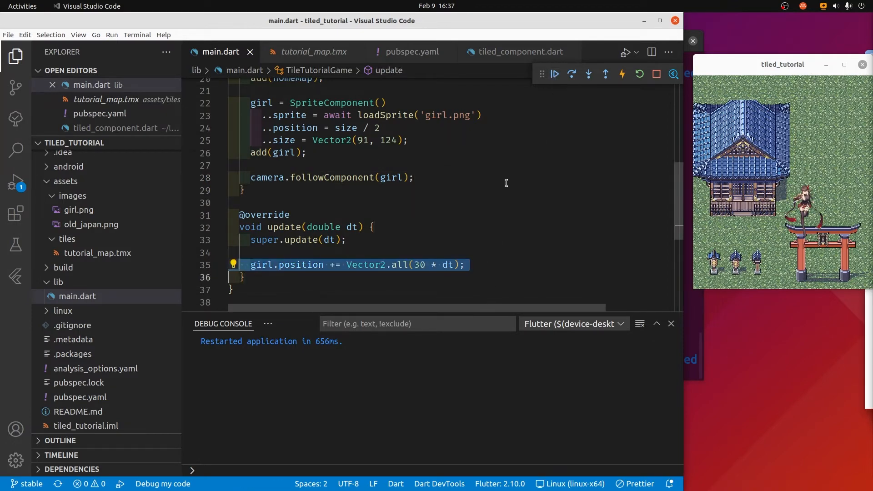
pyautogui.click(413, 177)
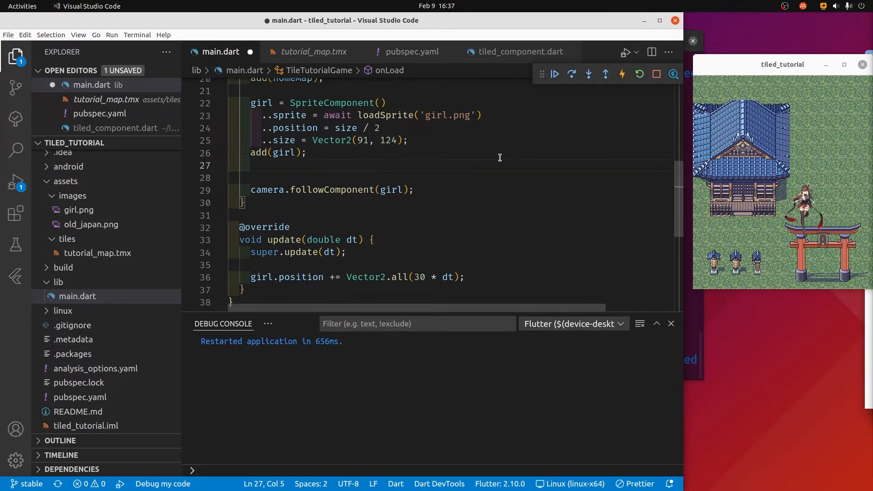
# Store homeMap.tileMap.map and compute width as map.width.toDouble() times the tile width.
pyautogui.write('var map =')
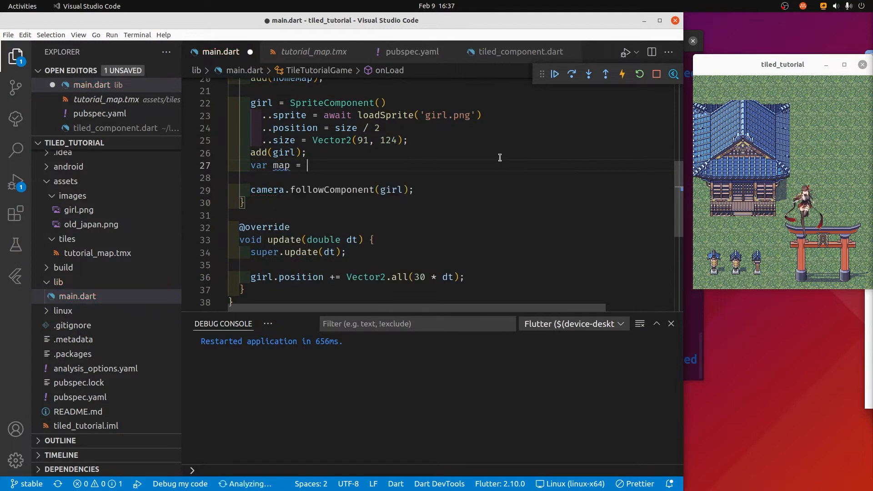
pyautogui.write('homeMap.t')
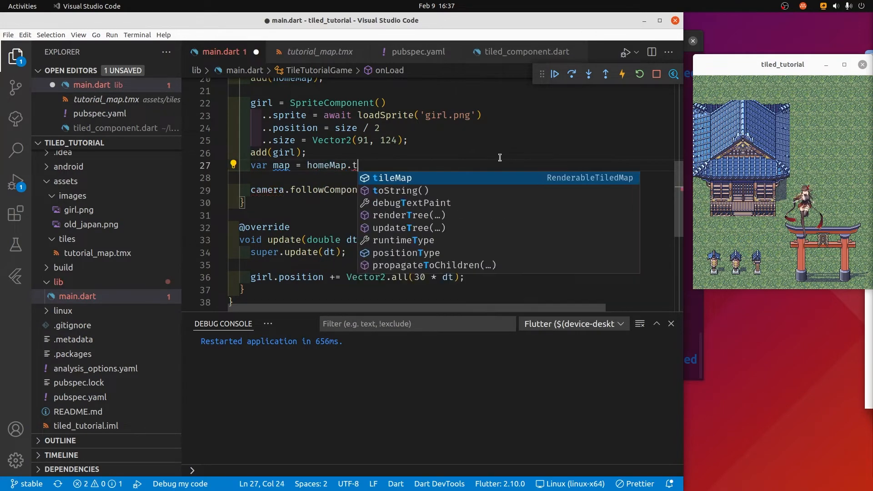
pyautogui.write('ileMap.map;')
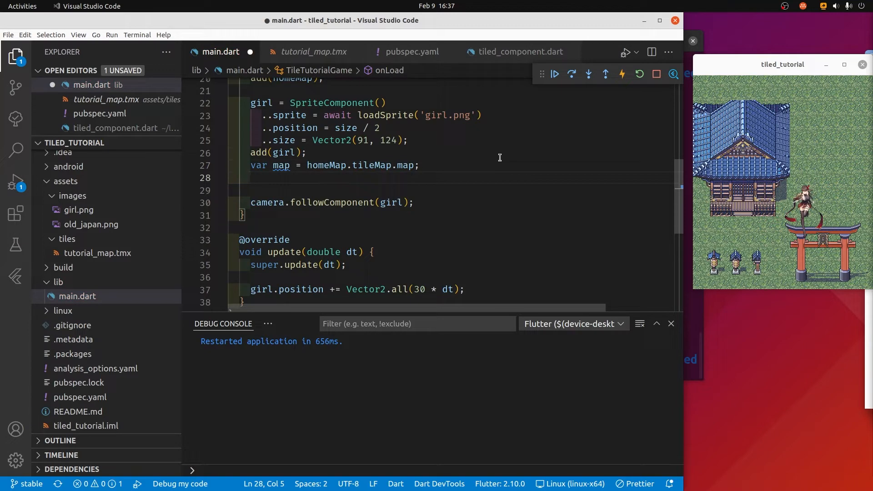
pyautogui.write('double w')
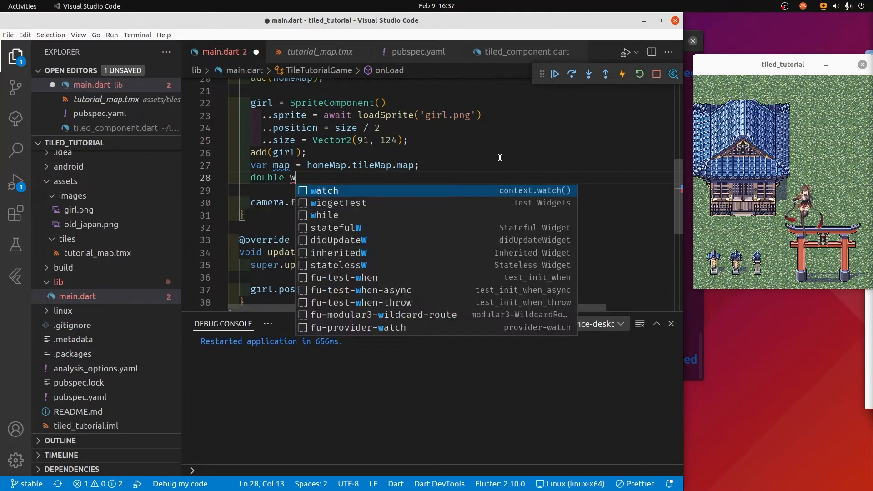
pyautogui.write('idth = map')
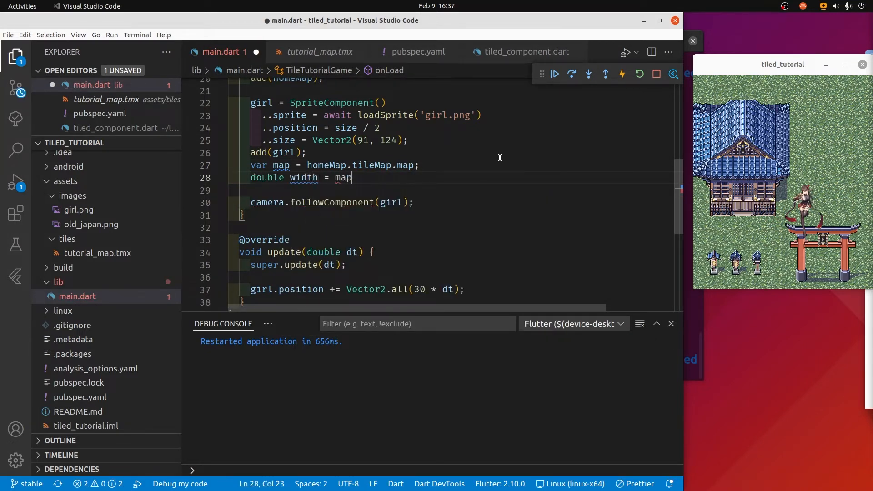
pyautogui.write('.width')
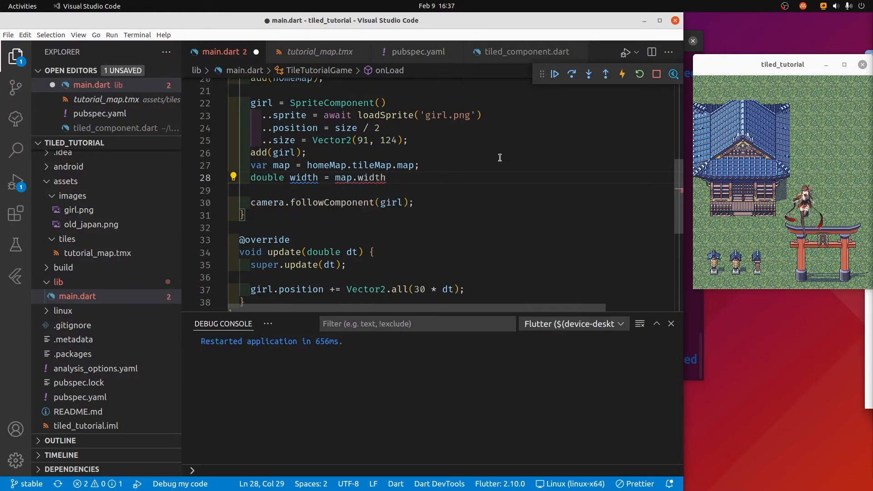
pyautogui.write('.toDouble()')
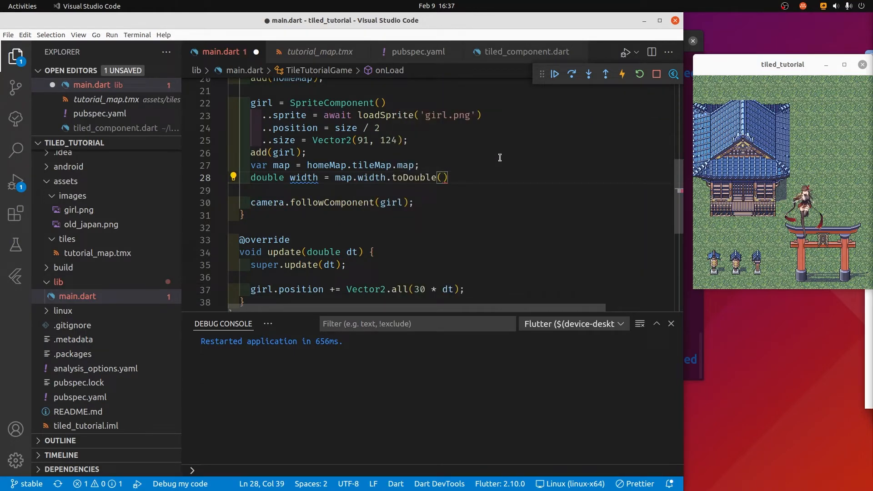
pyautogui.write('*')
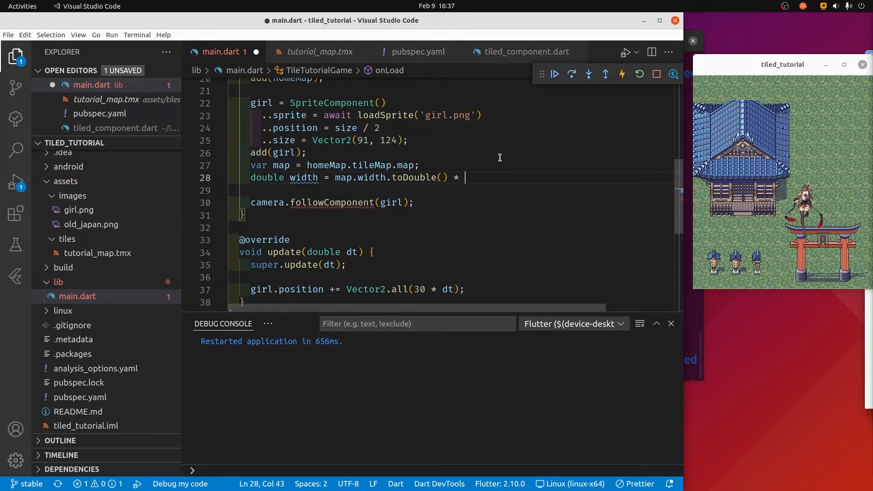
pyautogui.write('map.')
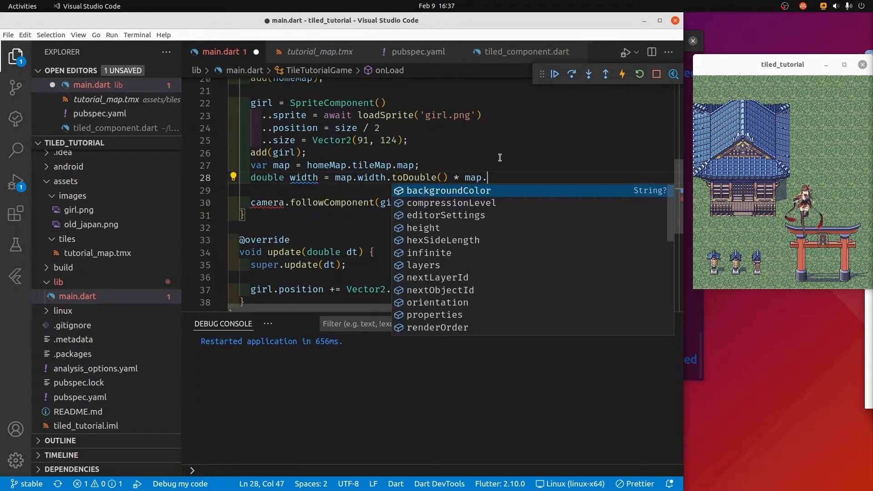
pyautogui.write('tileWidth;')
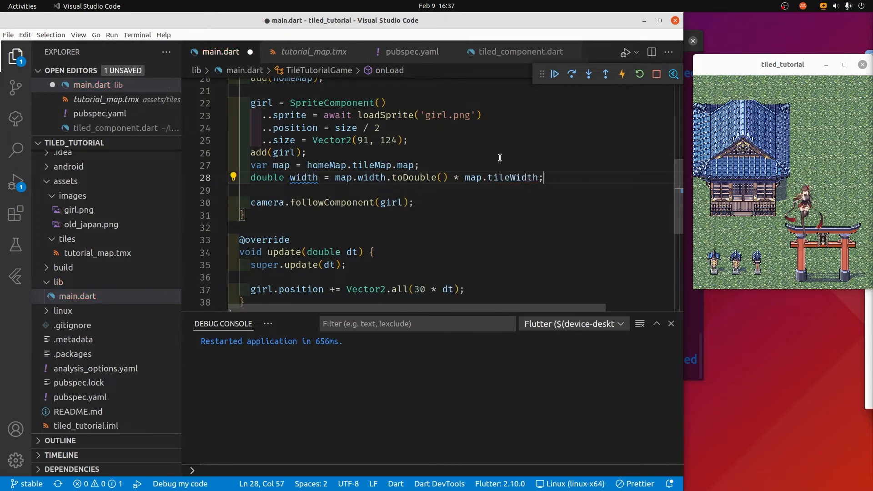
pyautogui.write('odubl')
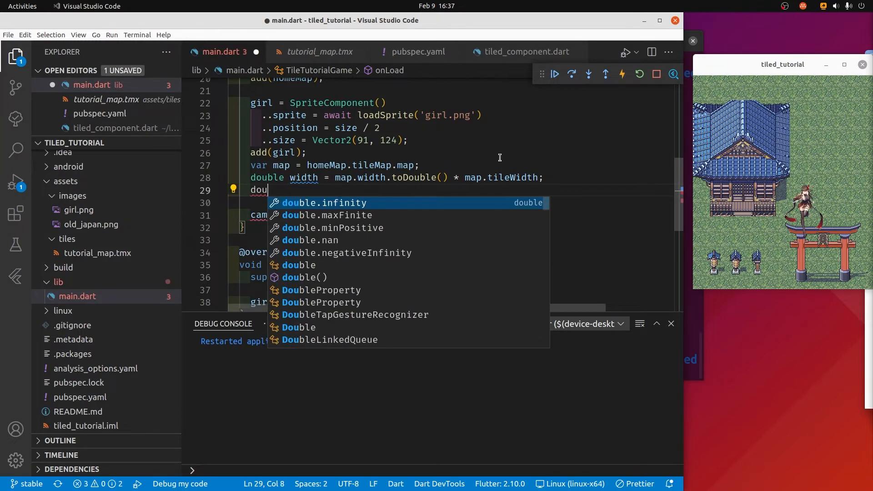
# Compute the map's pixel height from map.height.toDouble() and the tile height.
pyautogui.write('h')
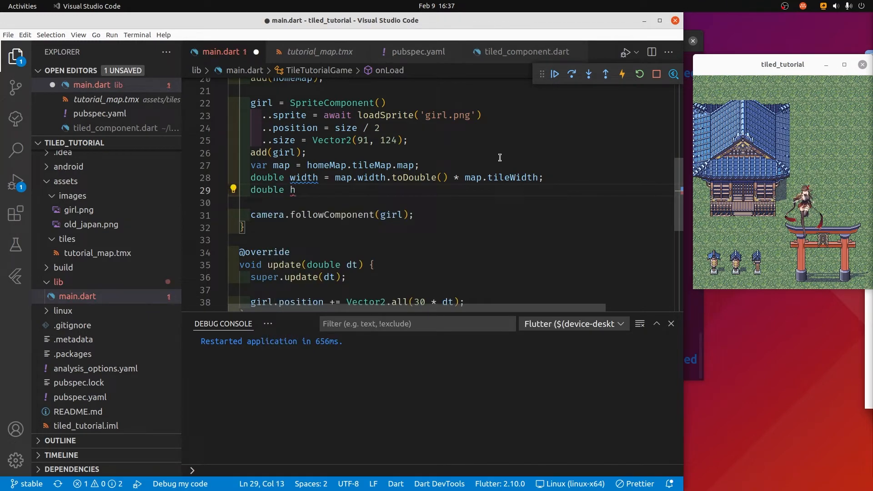
pyautogui.write('eight =')
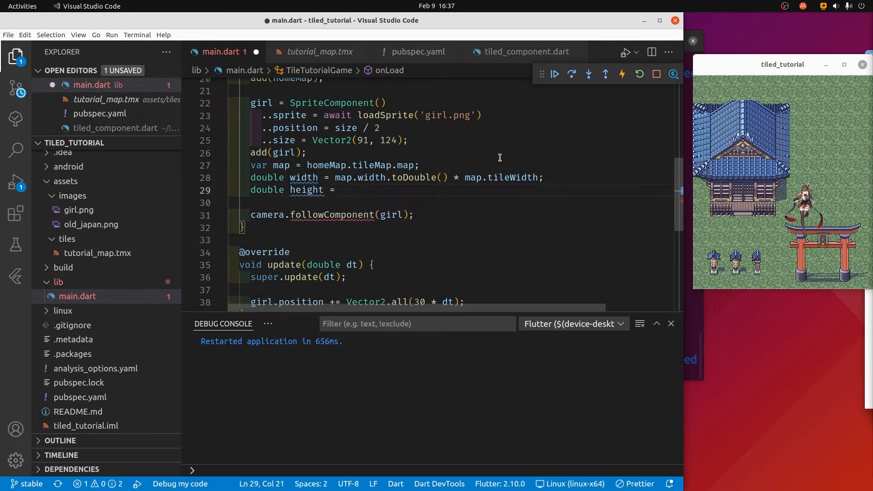
pyautogui.write('map.wi')
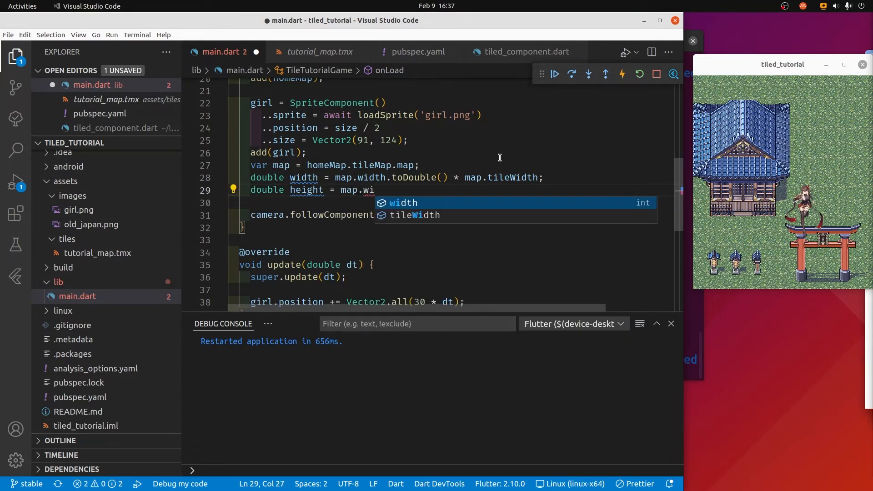
pyautogui.write('height')
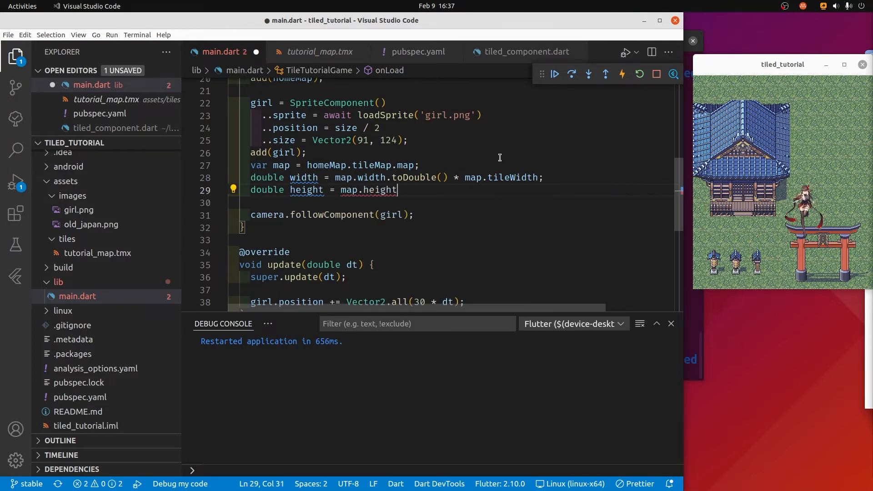
pyautogui.write('.toDouble() * map.tileHeight;')
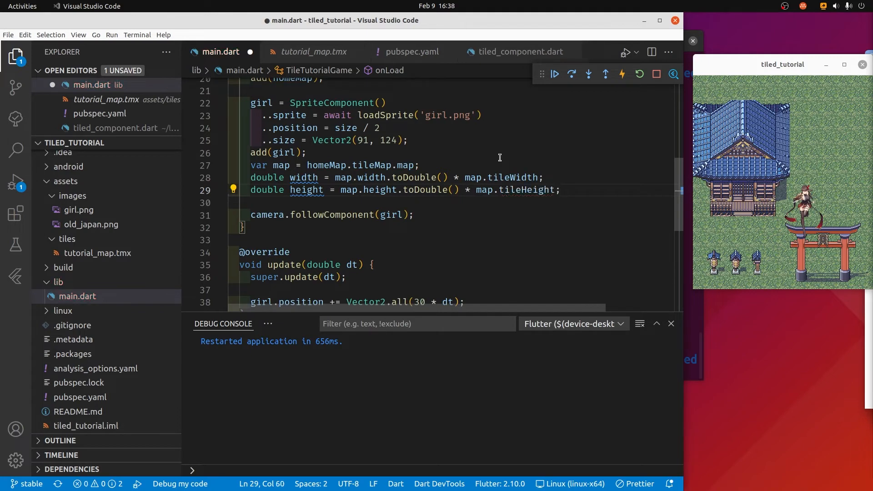
# Bound camera.followComponent(girl) with worldBounds: Rect.fromLTRB(0, 0, width, height), then hot reload.
pyautogui.write(',')
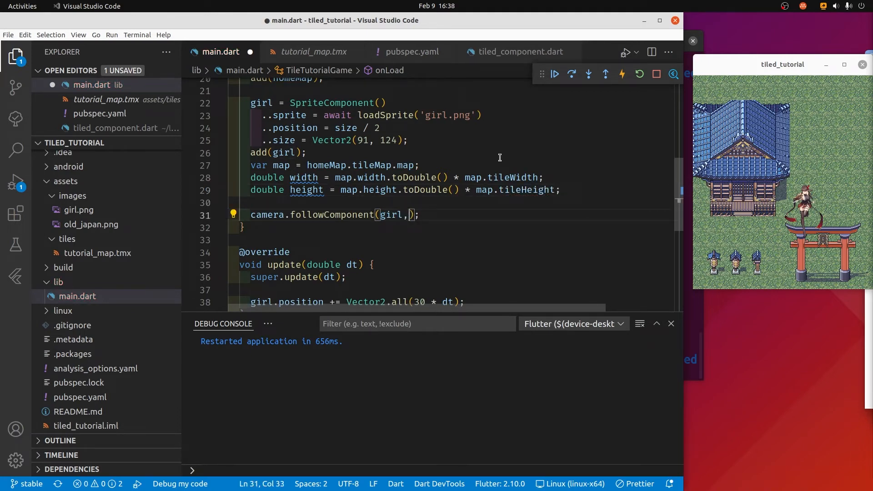
pyautogui.write('worldBounds:')
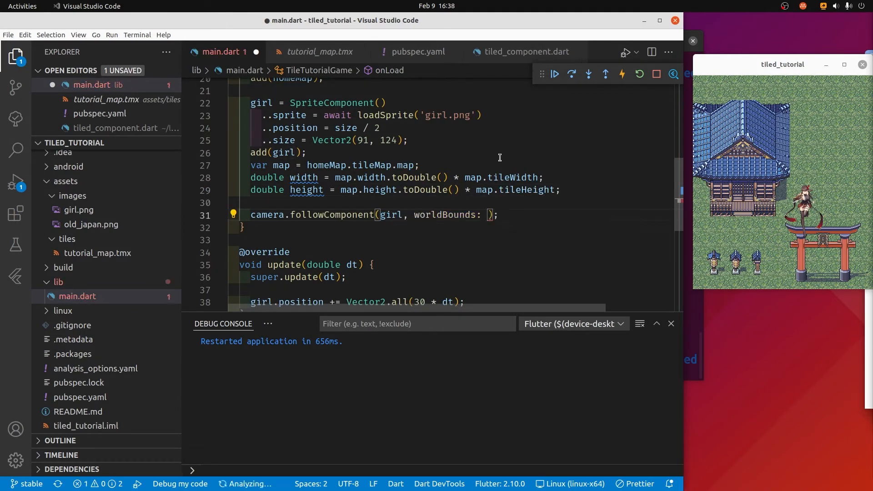
pyautogui.write('Rect.')
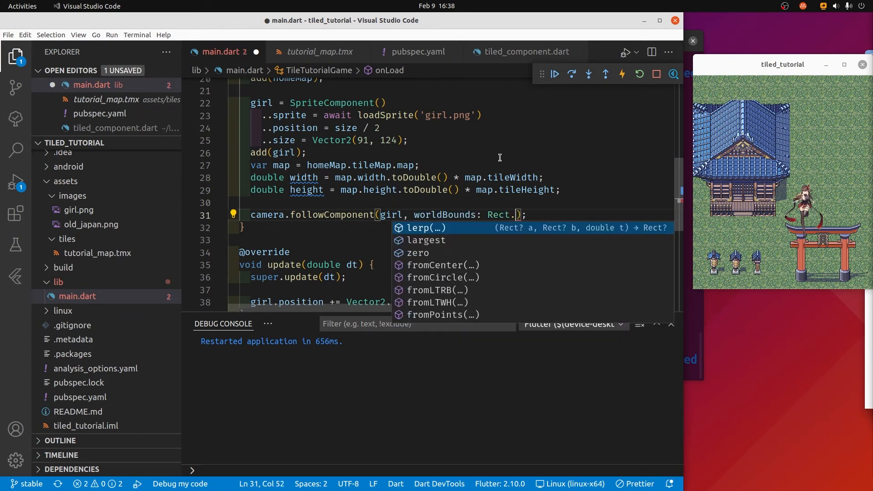
pyautogui.write('fromLTRB(0, 0, ght, bottom')
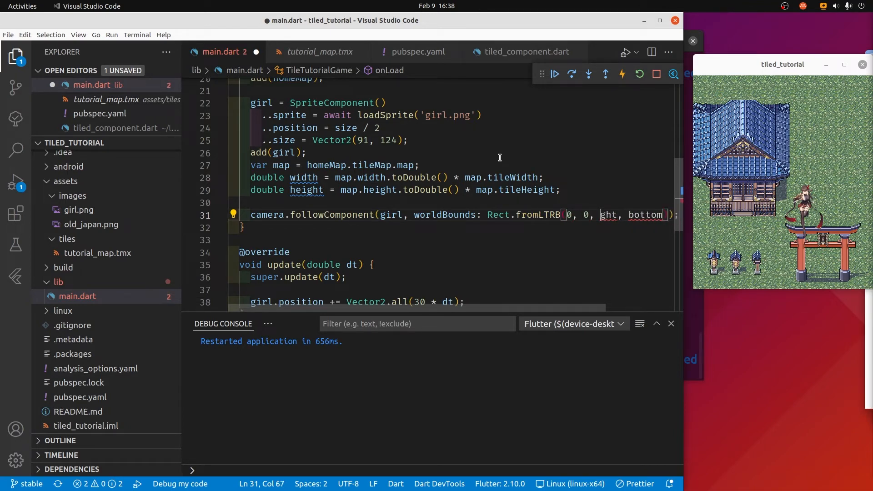
pyautogui.write('wi')
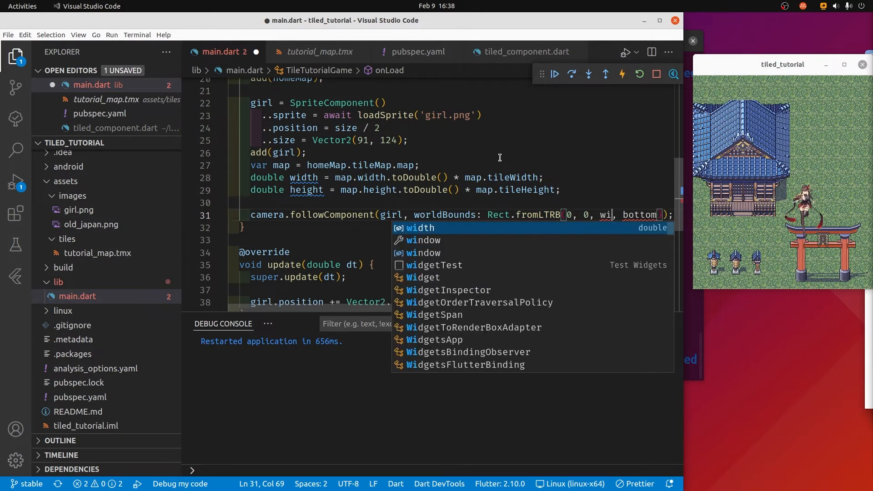
pyautogui.press('Tab')
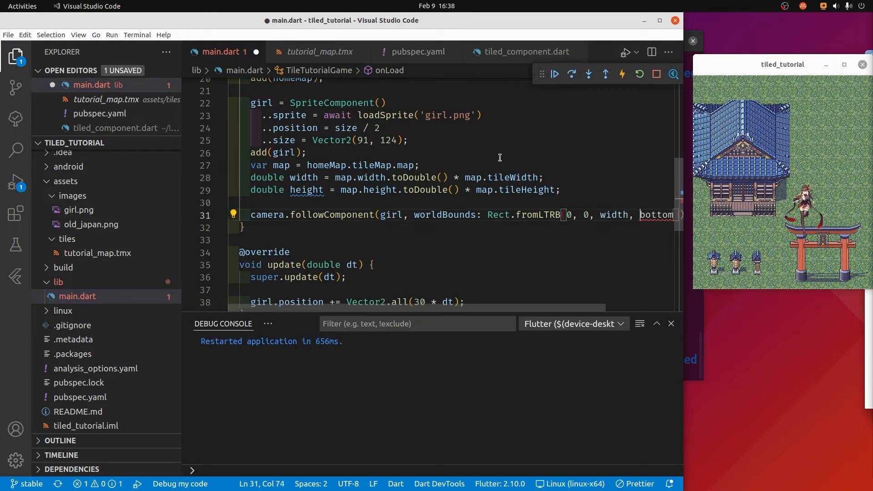
pyautogui.write('heigh')
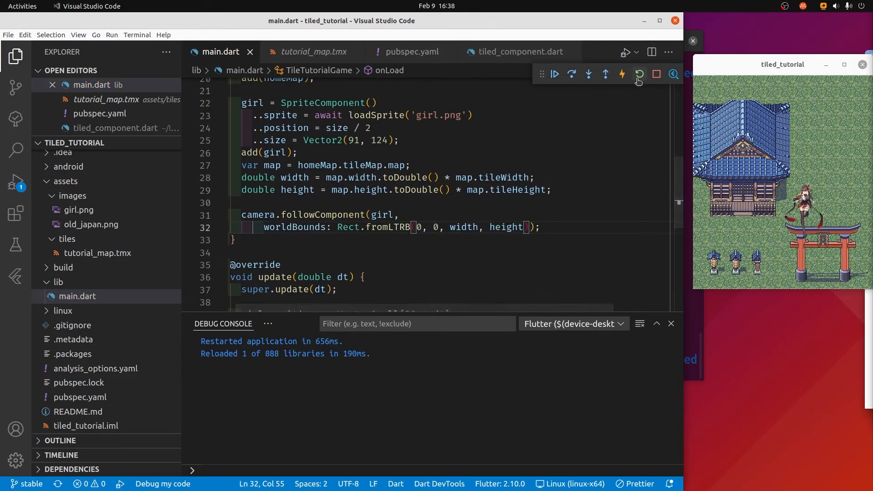
pyautogui.click(638, 75)
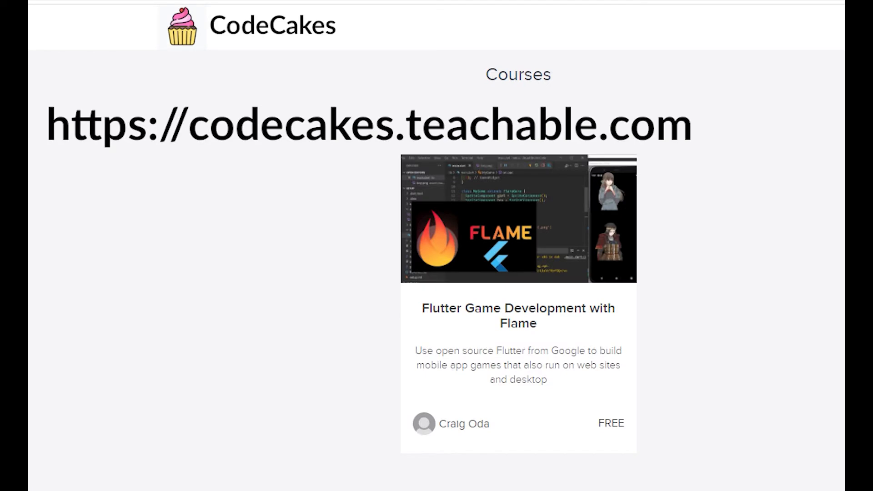
# Select the Flutter Game Development with Flame course card on CodeCakes Teachable.
pyautogui.click(518, 218)
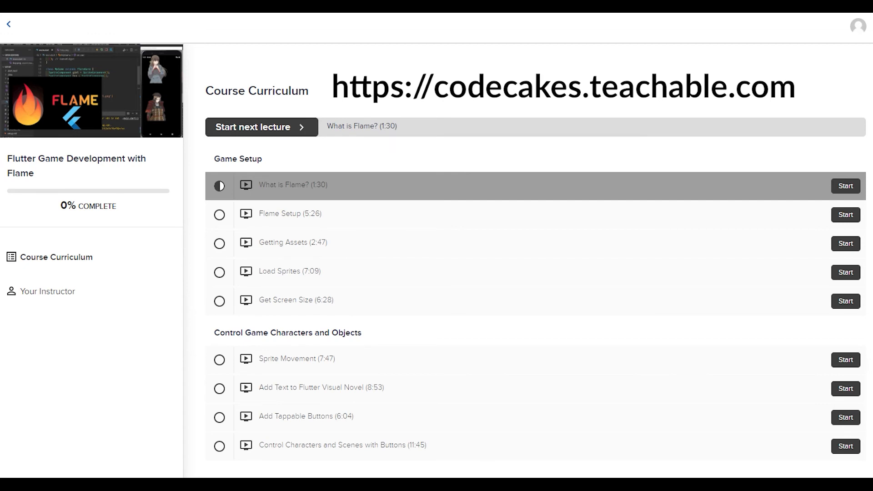